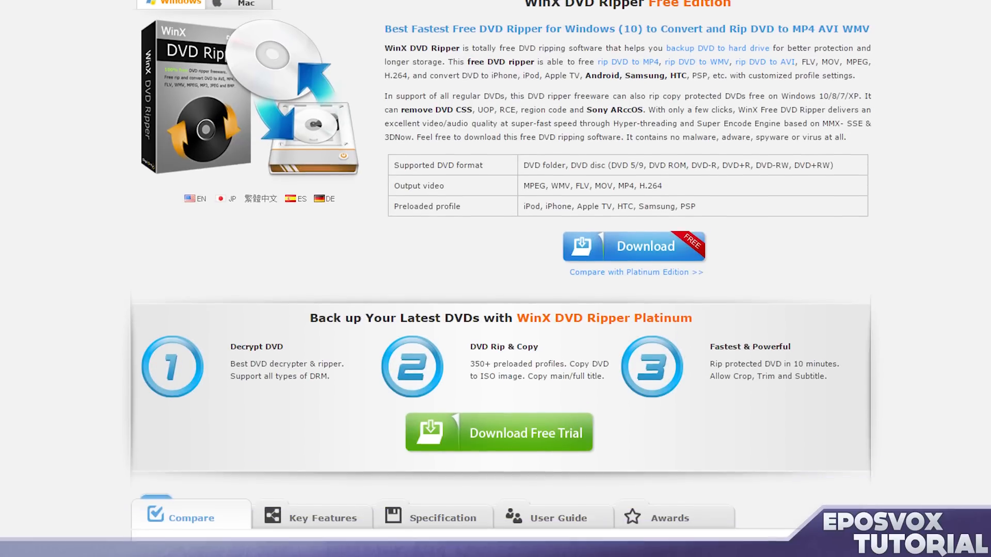
Check the Batman disc in the optical drive in File Explorer.
scroll("down", 3)
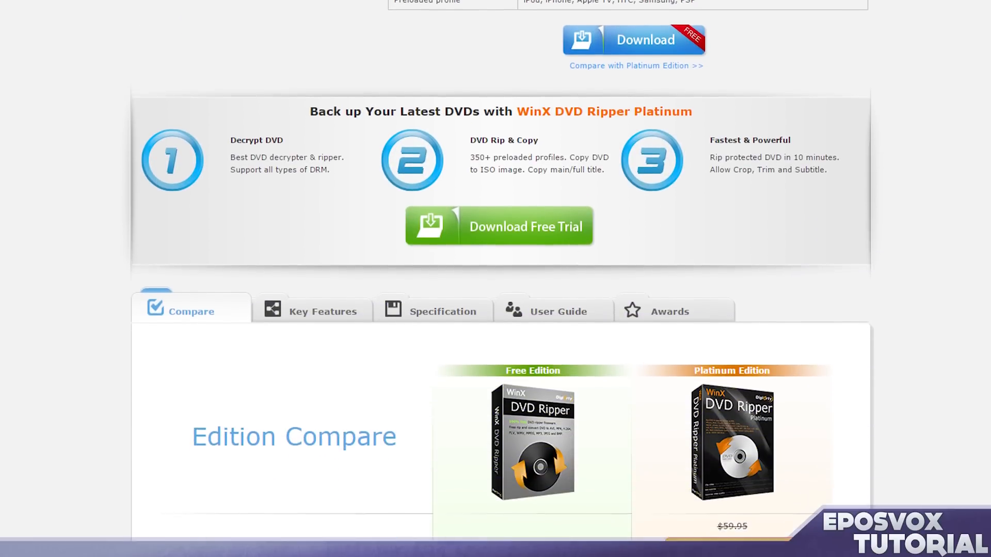
scroll("down", 3)
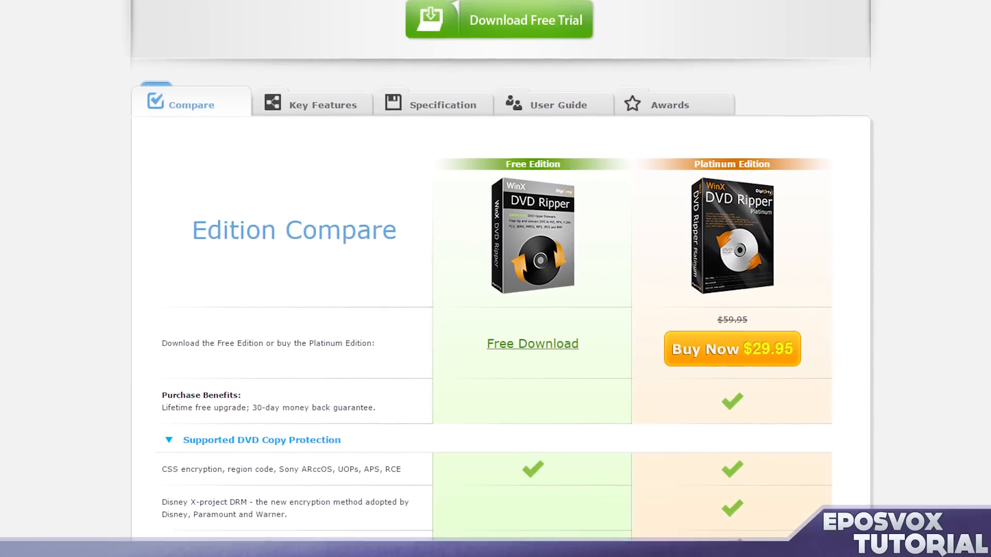
scroll("down", 3)
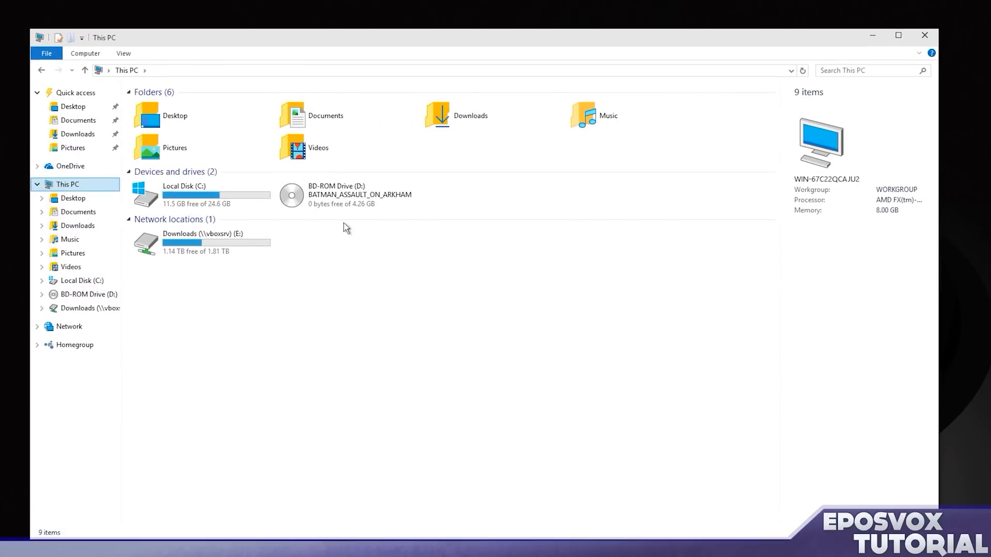
left_click(347, 194)
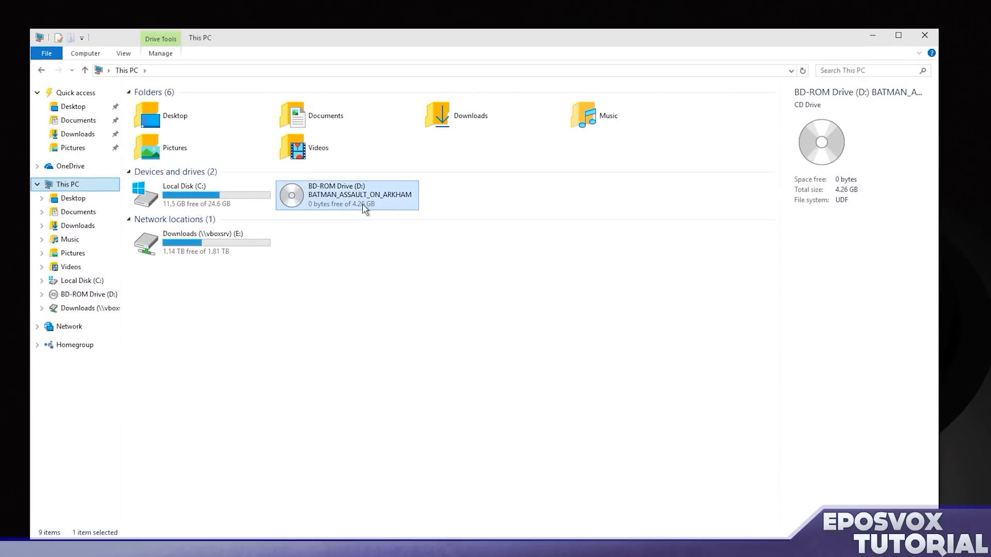
mouse_move(336, 348)
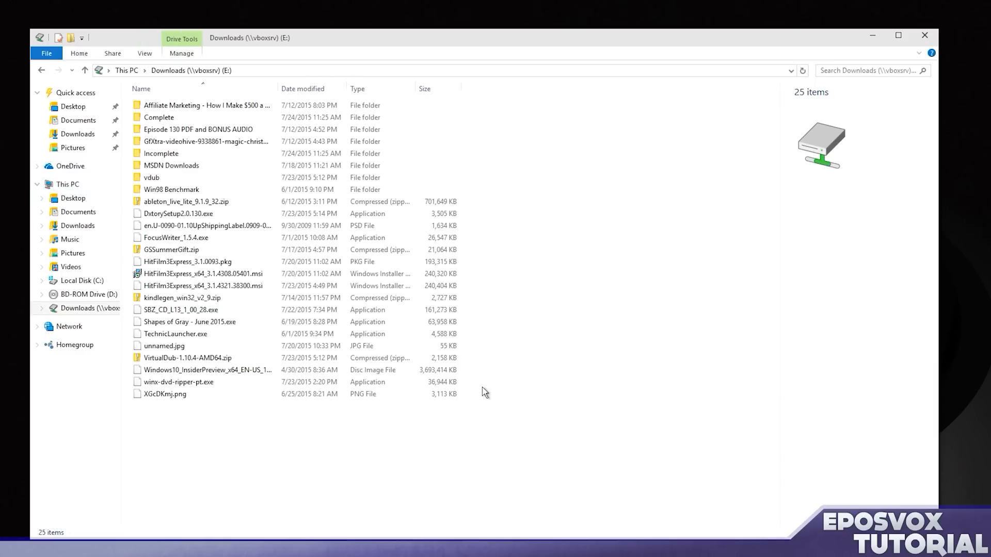
Run winx-dvd-ripper-pt.exe from Downloads (E:), allow it past the security warning, and close Explorer.
left_click(189, 321)
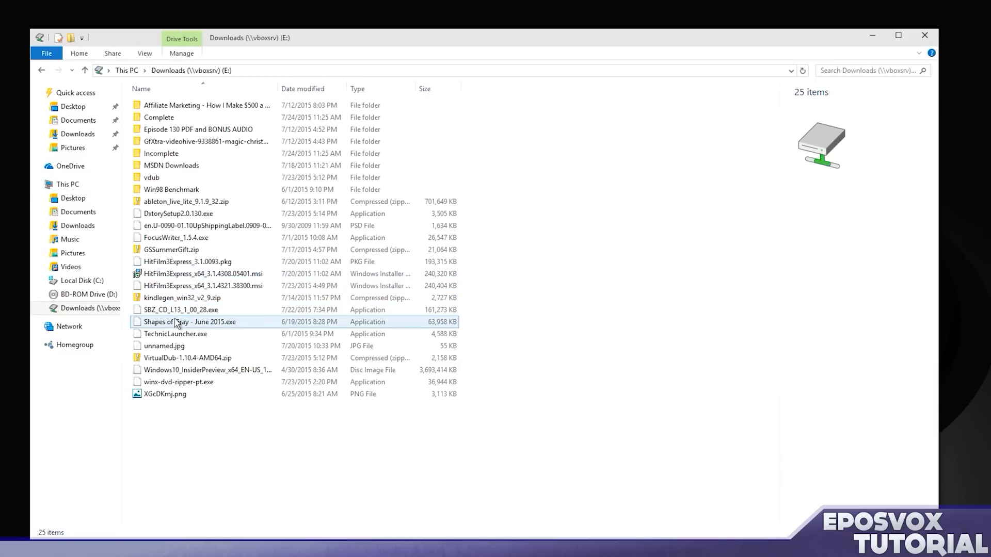
left_click(179, 382)
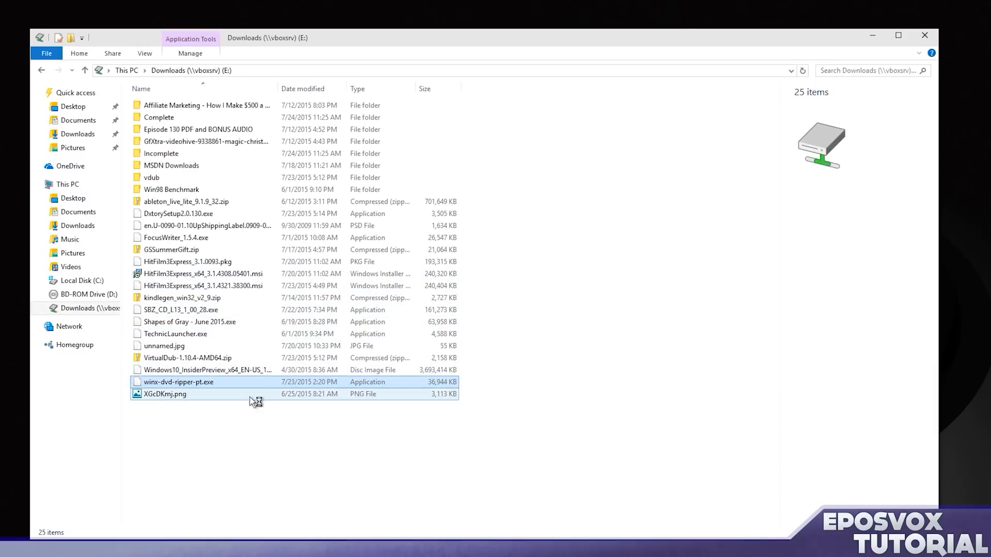
left_click(179, 382)
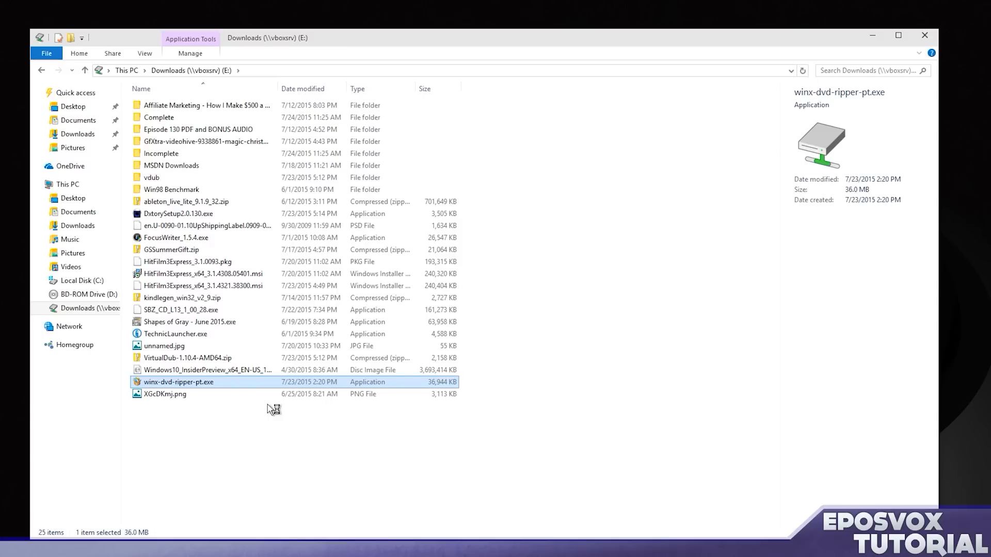
double_click(179, 382)
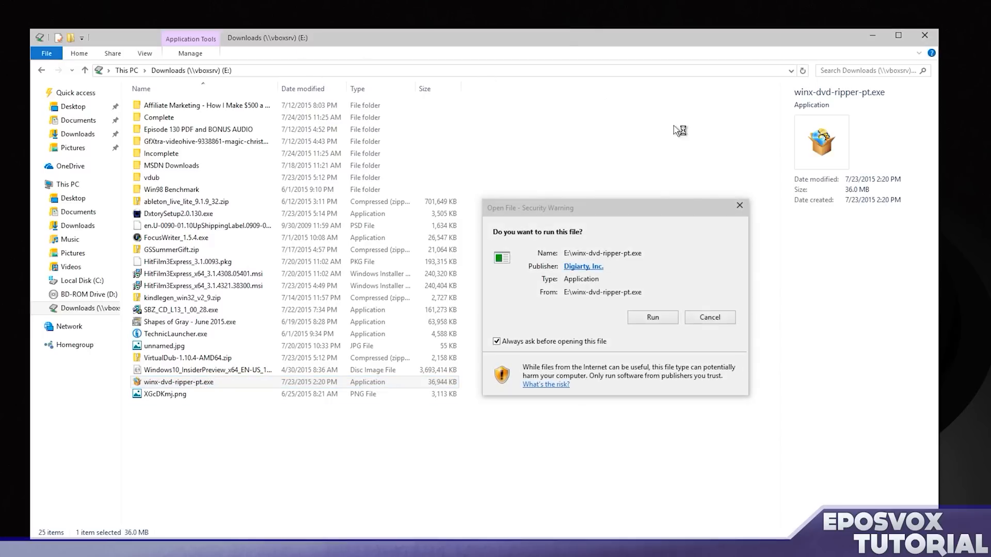
left_click(709, 317)
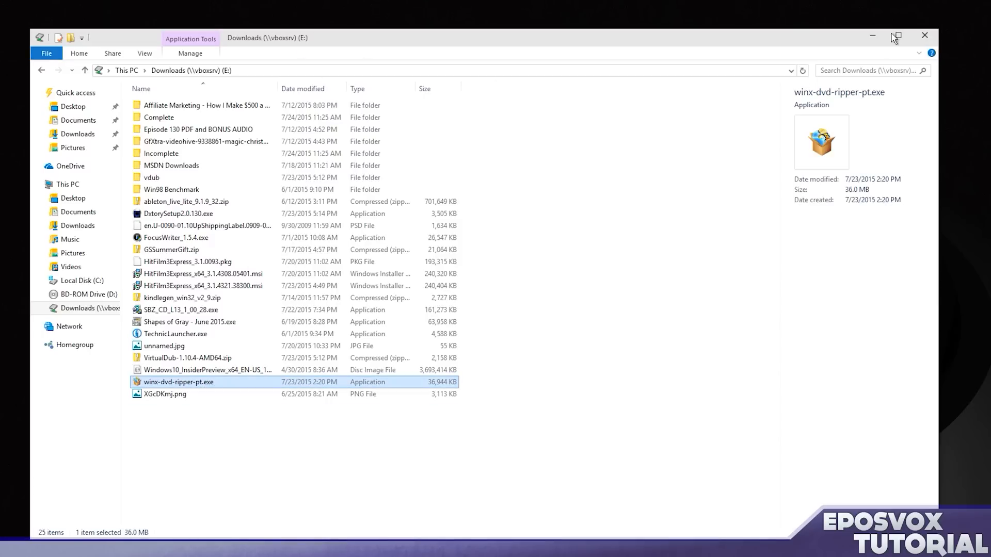
left_click(923, 35)
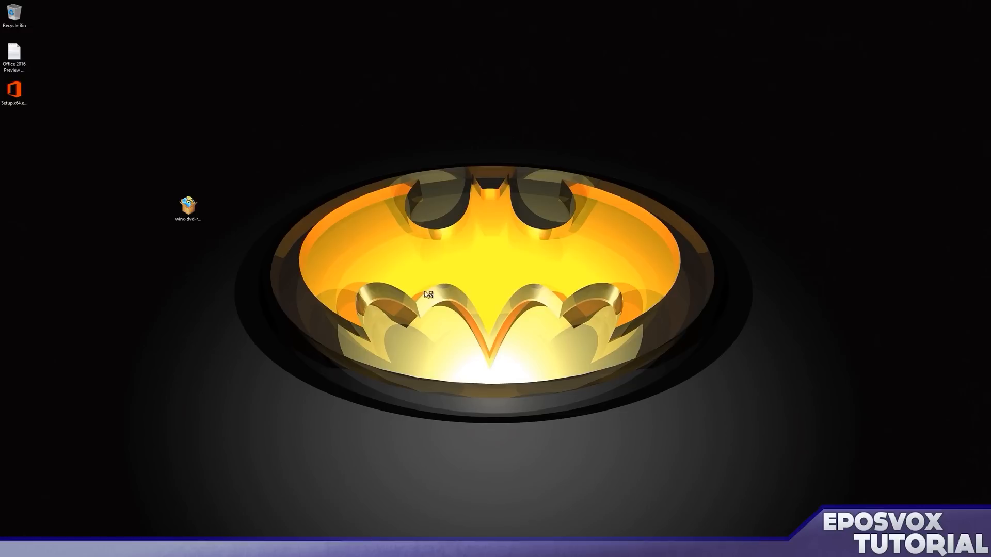
Install in English with desktop and Quick Launch icons, launching the ripper on finish.
double_click(186, 206)
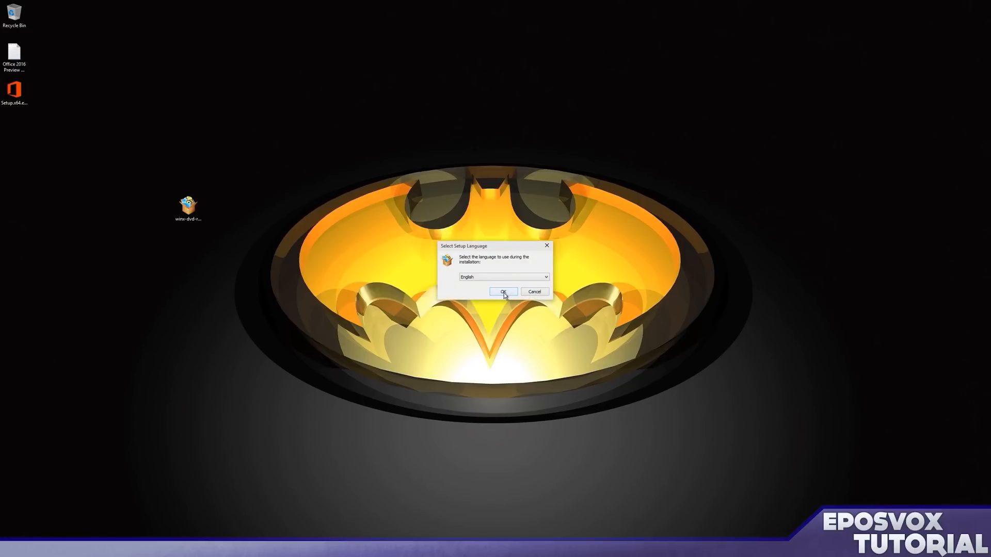
left_click(502, 292)
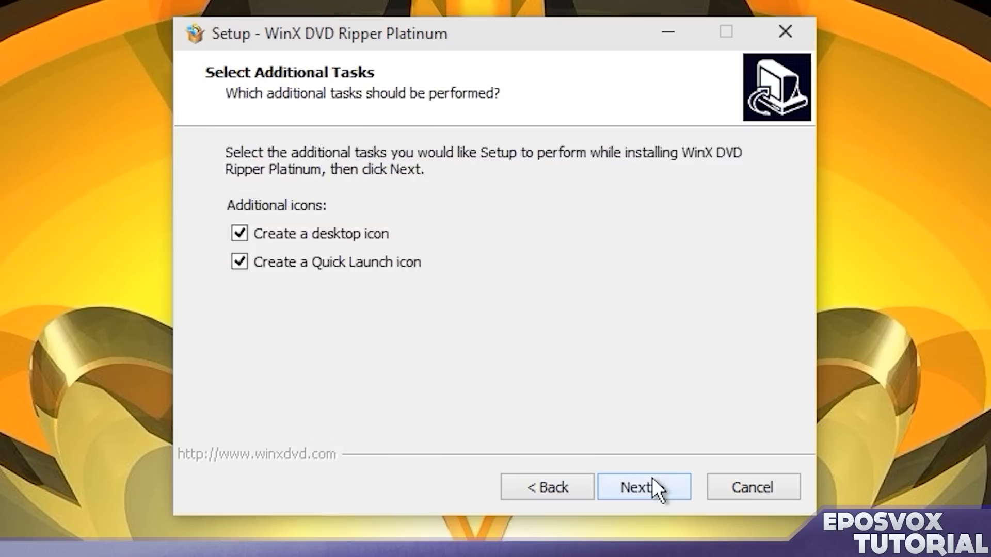
left_click(642, 487)
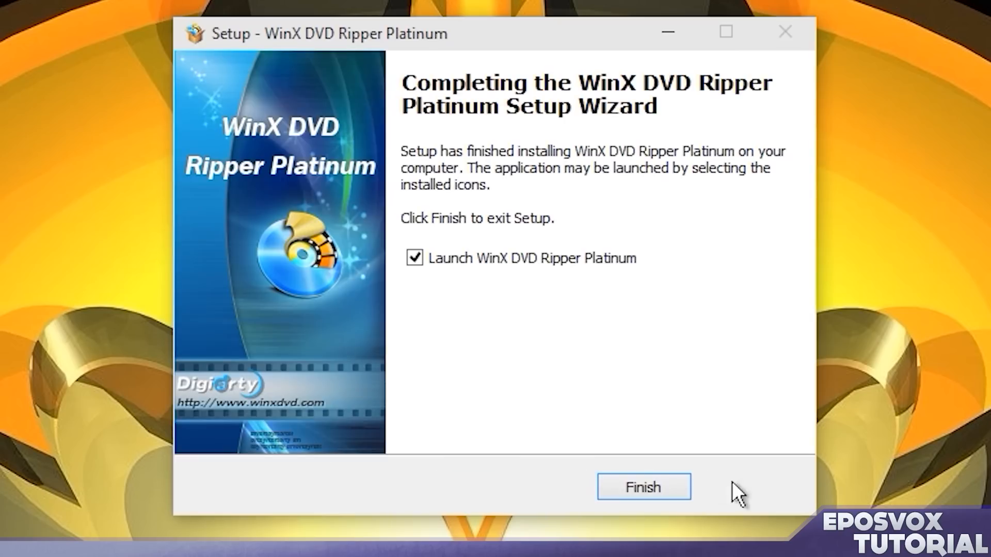
left_click(641, 487)
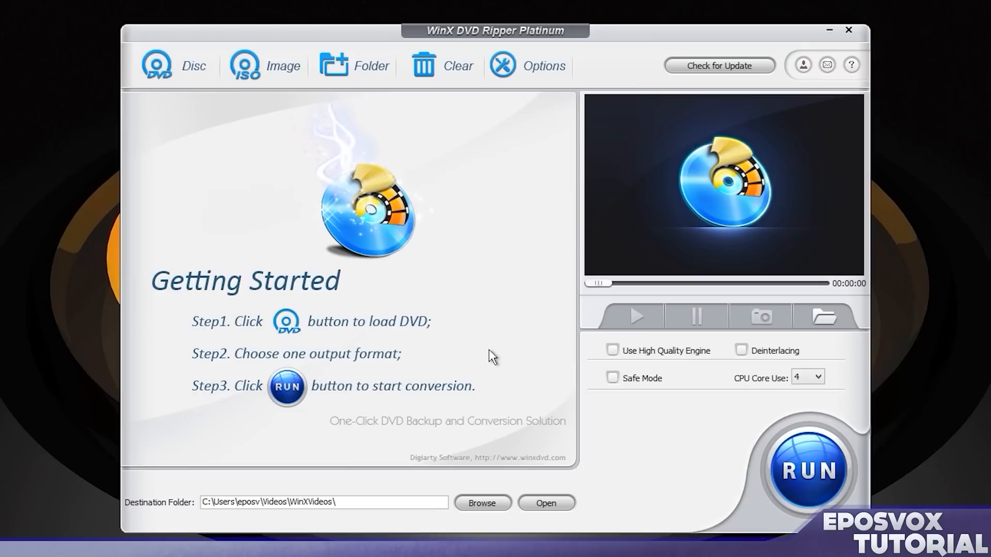
mouse_move(188, 78)
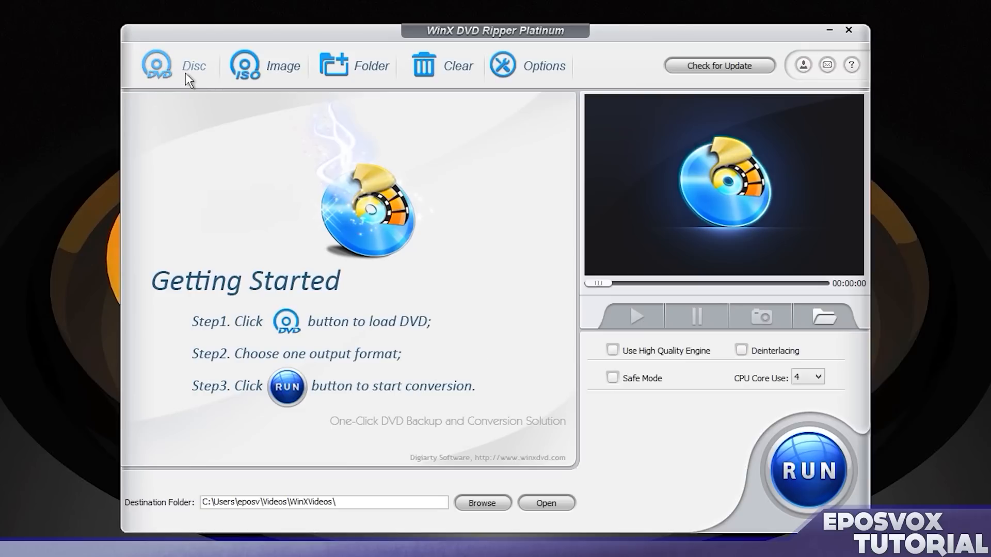
Load D:BATMAN_ASSAULT_ON_ARKHAM as the source disc.
left_click(156, 65)
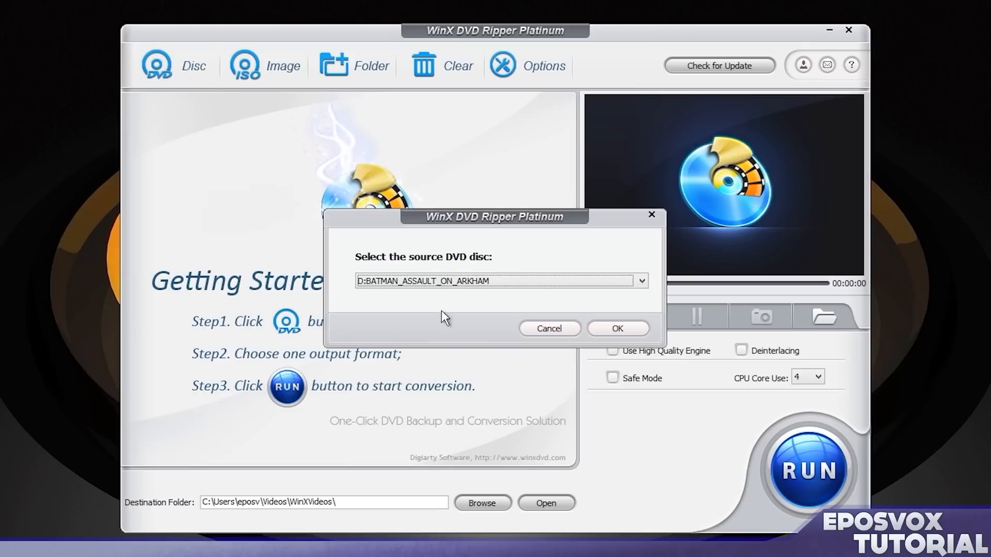
left_click(640, 280)
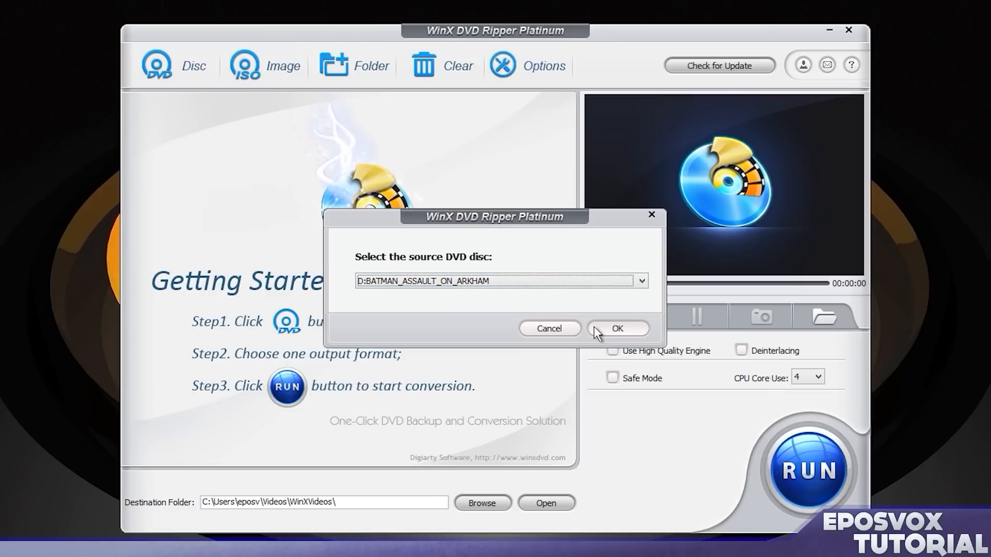
left_click(617, 328)
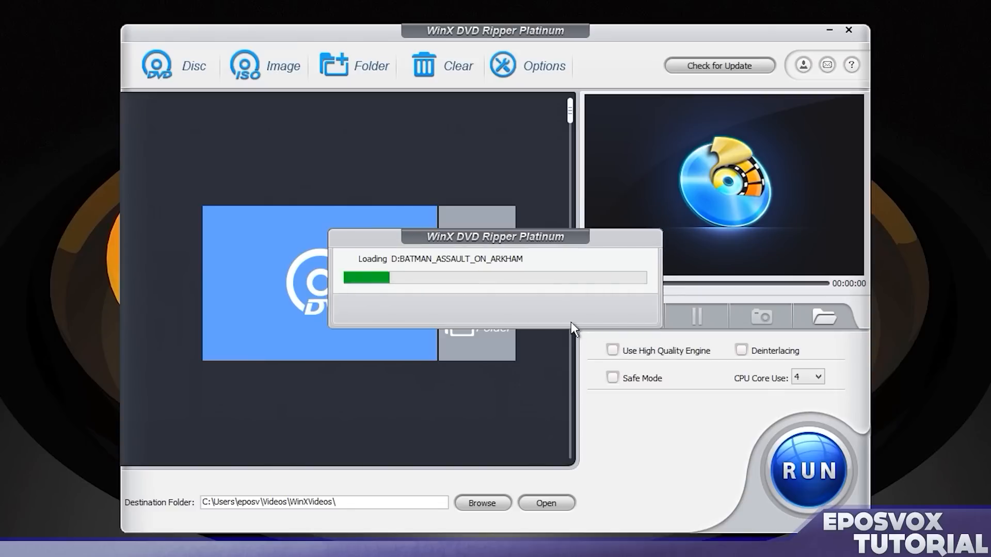
mouse_move(578, 422)
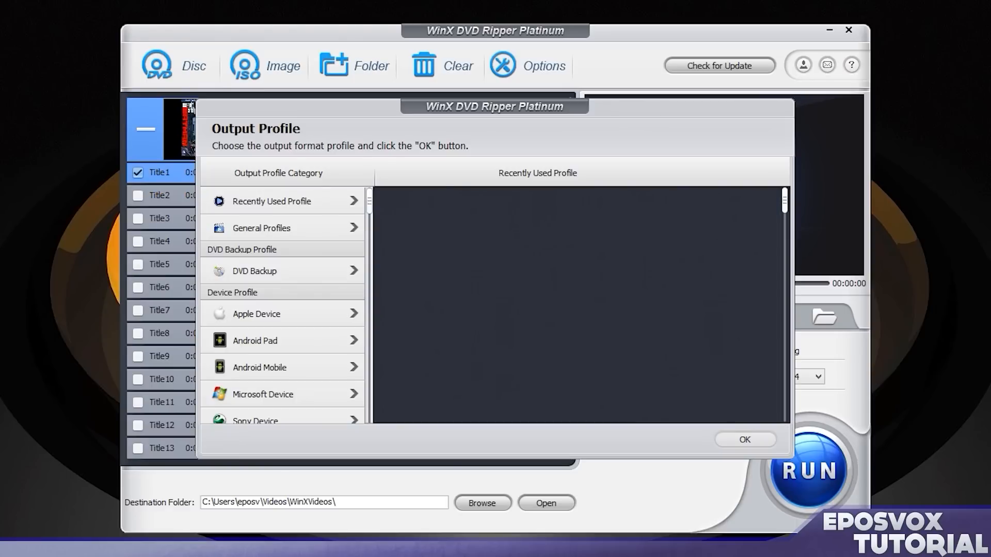
mouse_move(323, 263)
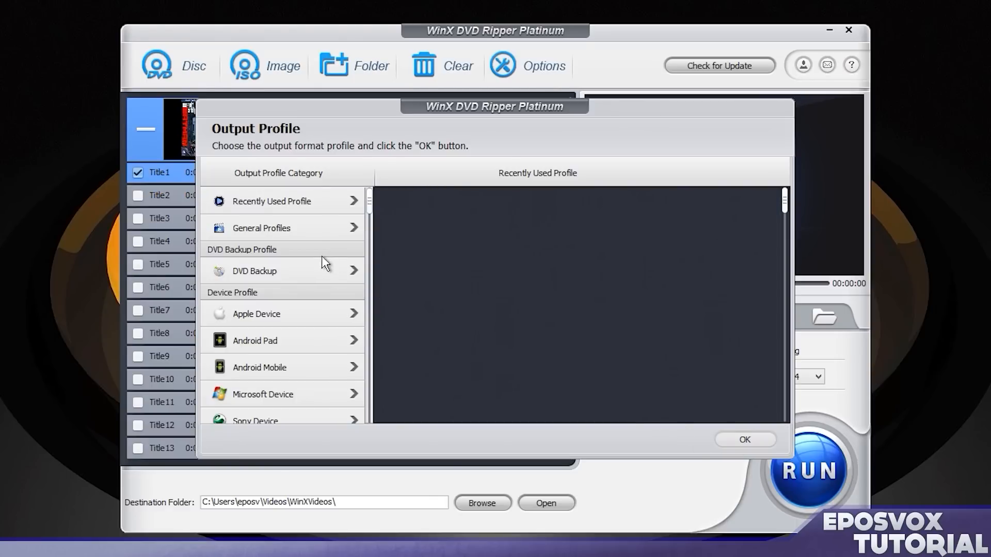
Browse from DVD Backup to PC General Video and choose MP4 Video (MPEG4) at HQ.
left_click(254, 270)
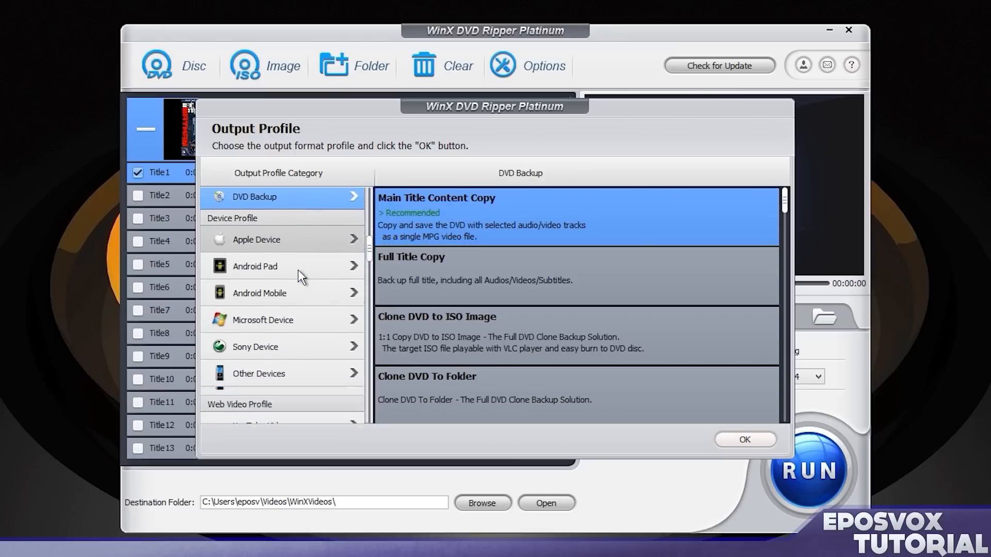
scroll("down", 3)
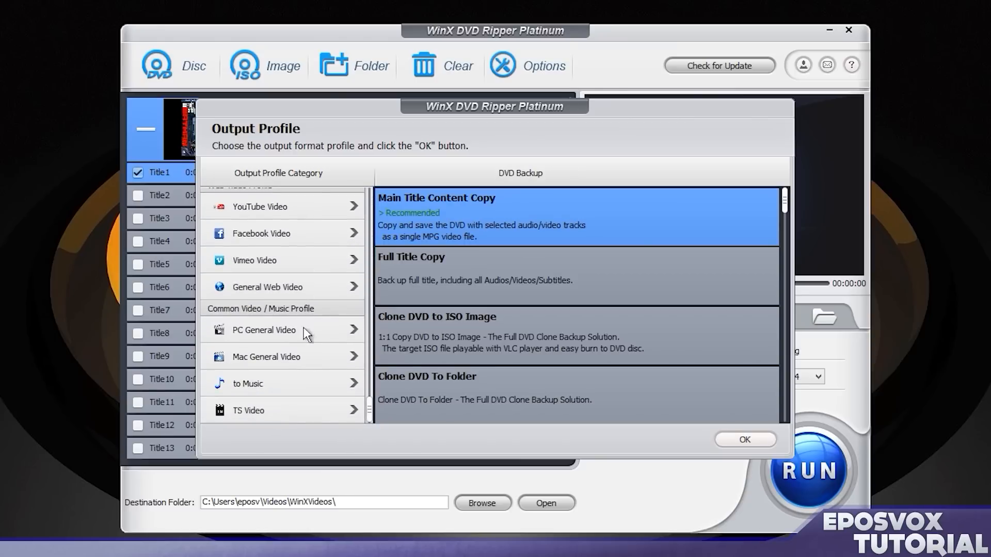
scroll("up", 3)
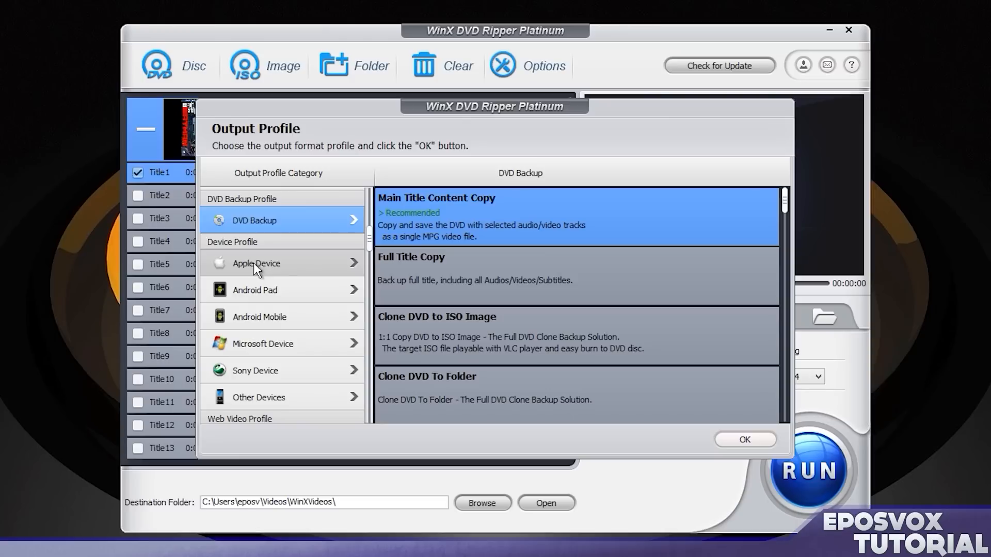
mouse_move(271, 309)
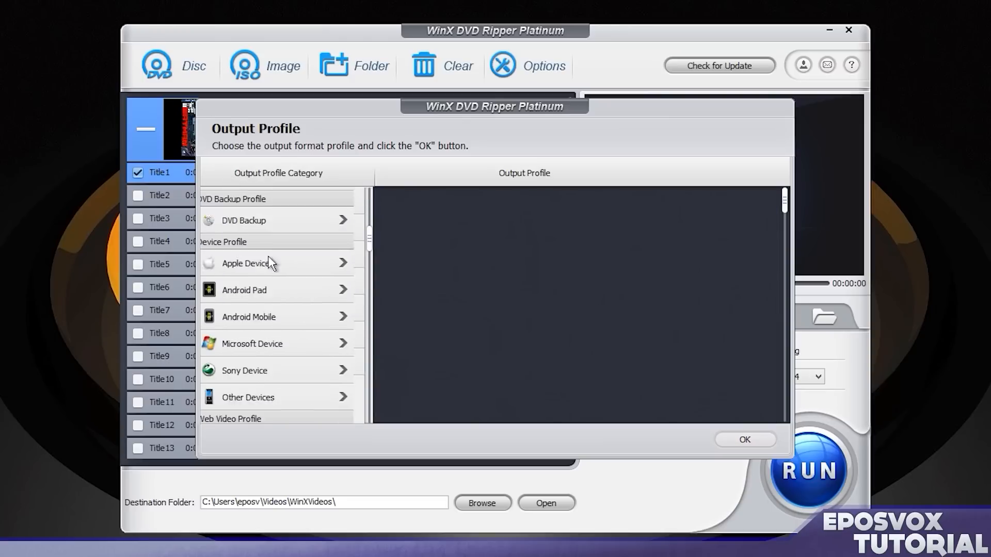
scroll("down", 3)
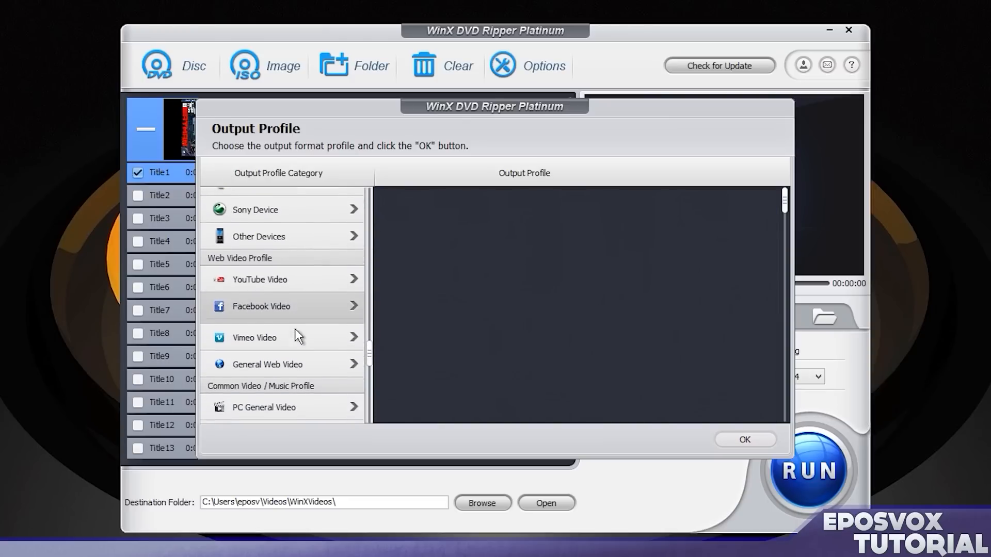
scroll("down", 3)
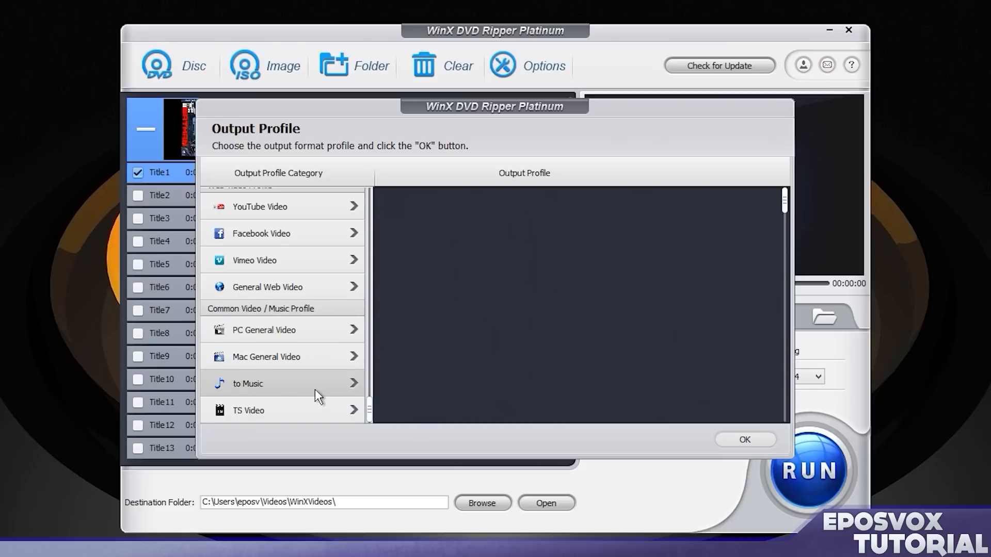
left_click(264, 330)
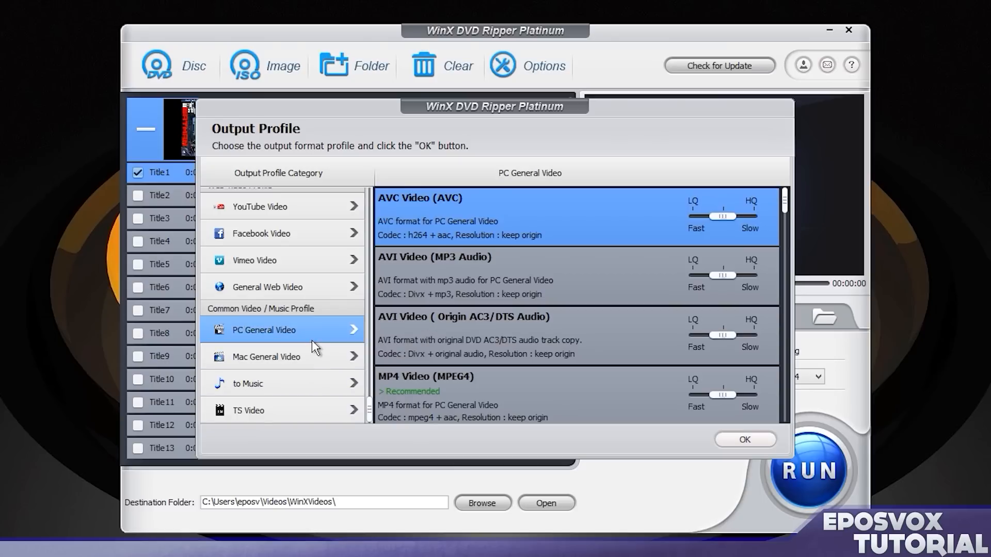
mouse_move(449, 304)
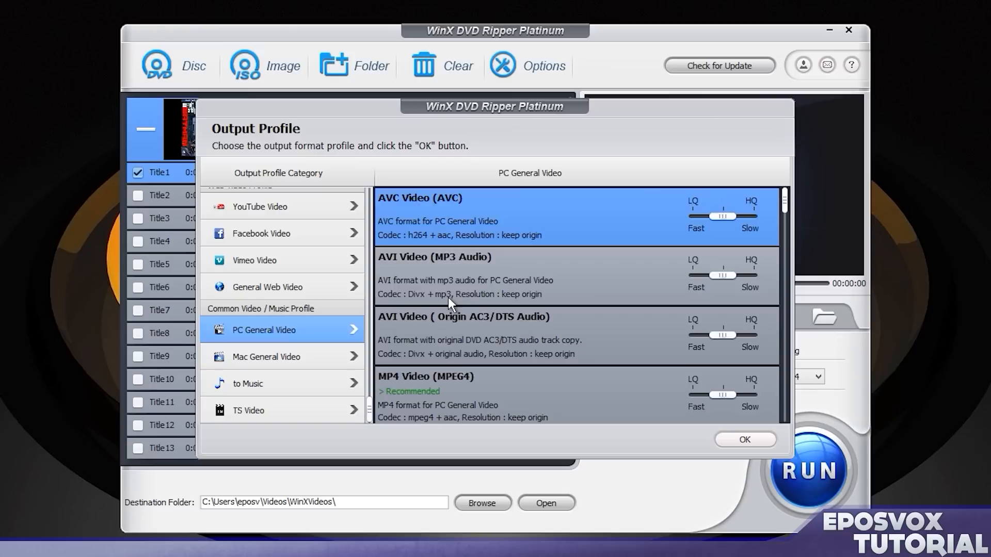
scroll("down", 3)
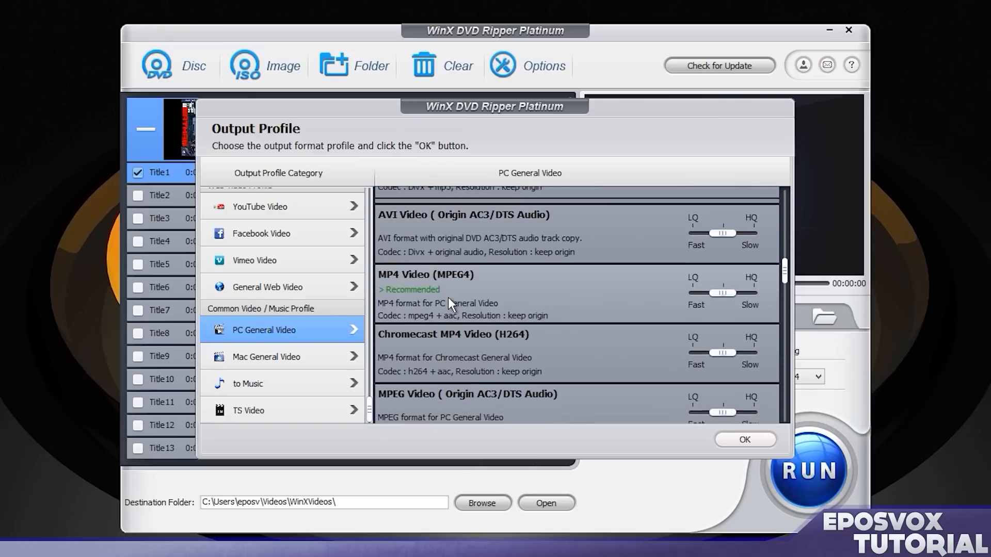
scroll("down", 3)
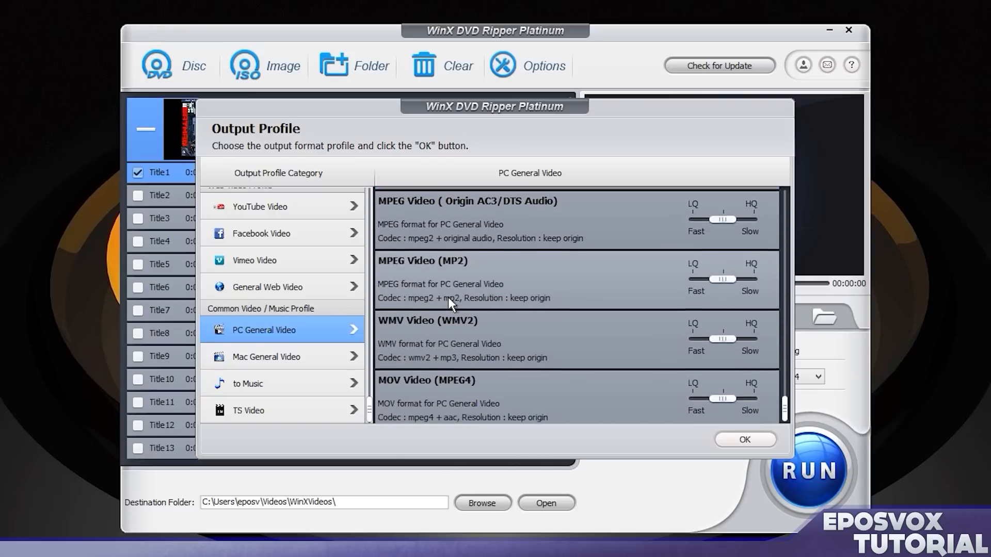
scroll("up", 3)
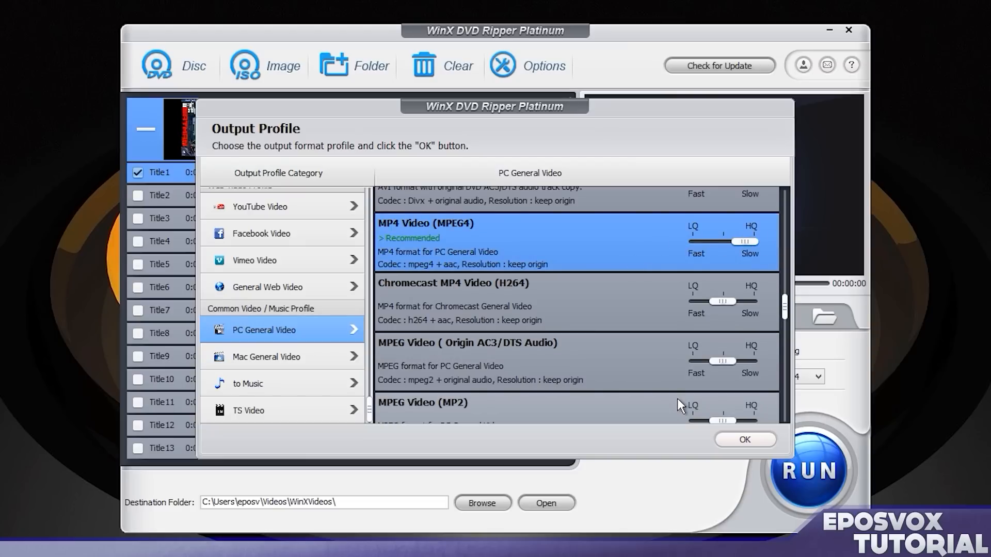
Apply the MP4 Video (MPEG4) profile and enable Use High Quality Engine.
left_click(744, 439)
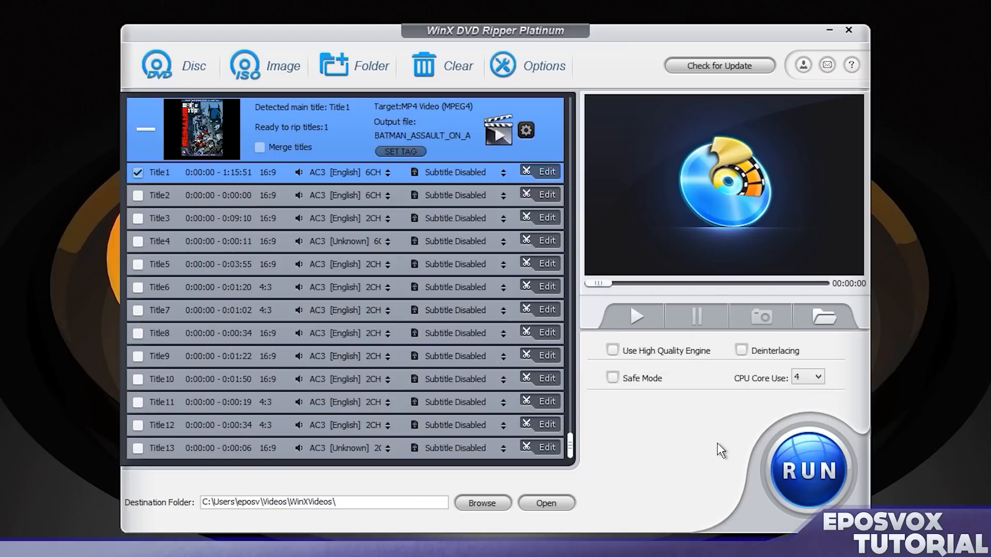
left_click(611, 350)
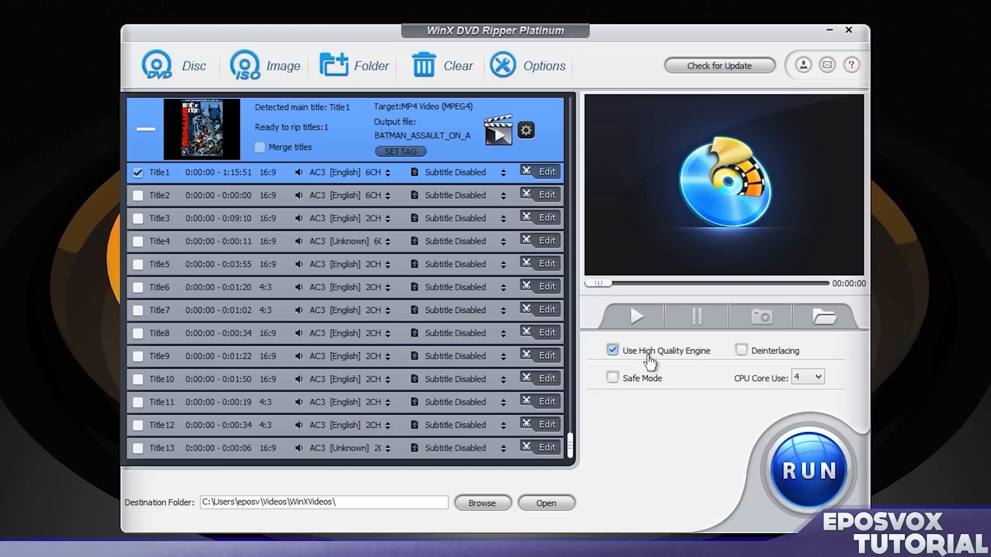
mouse_move(716, 389)
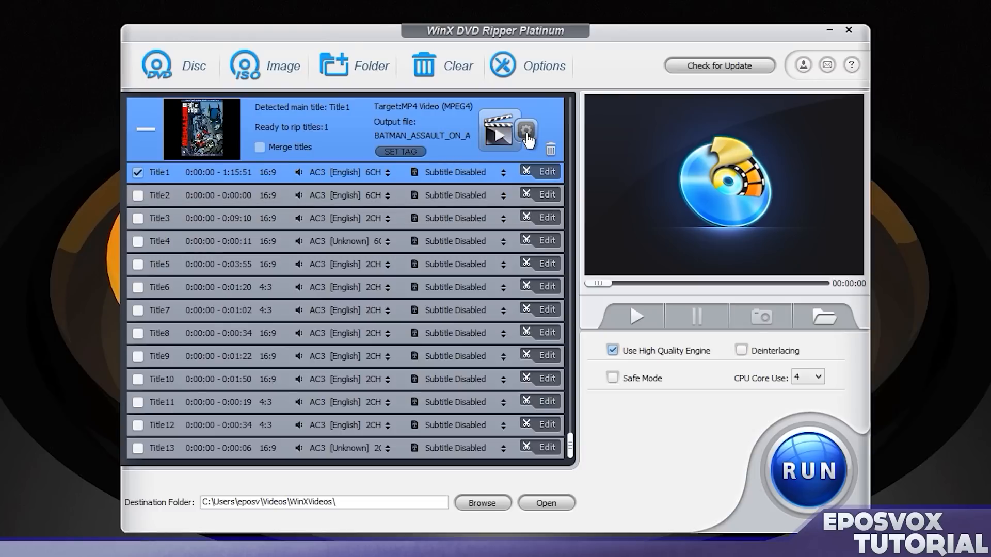
left_click(524, 133)
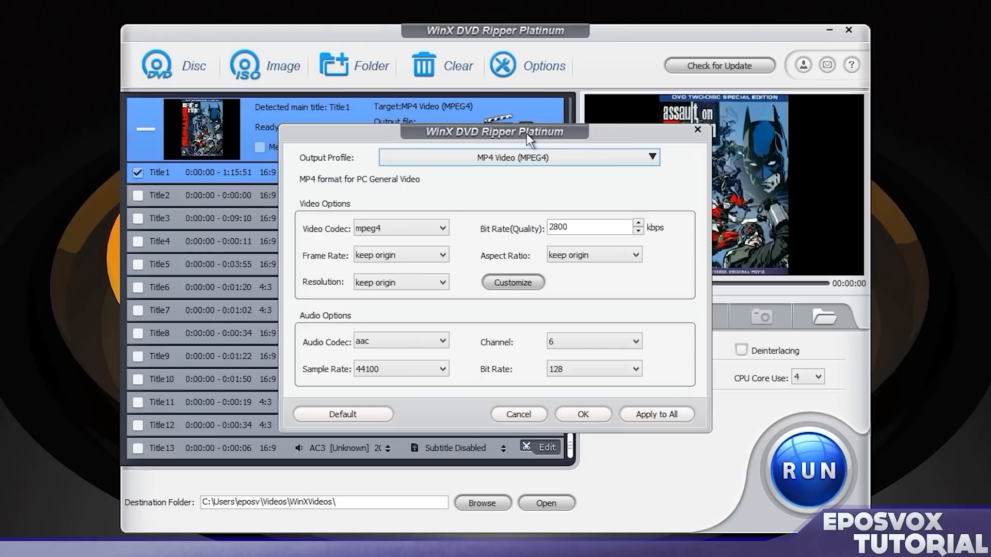
Keep the original frame rate and replace the 2800 video bit rate with 5000 kbps.
left_click(399, 254)
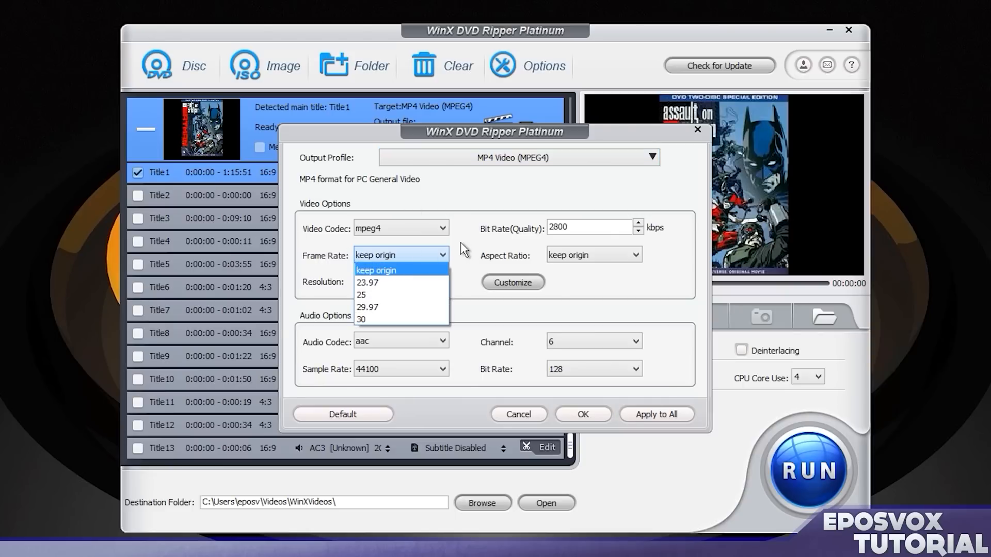
left_click(375, 269)
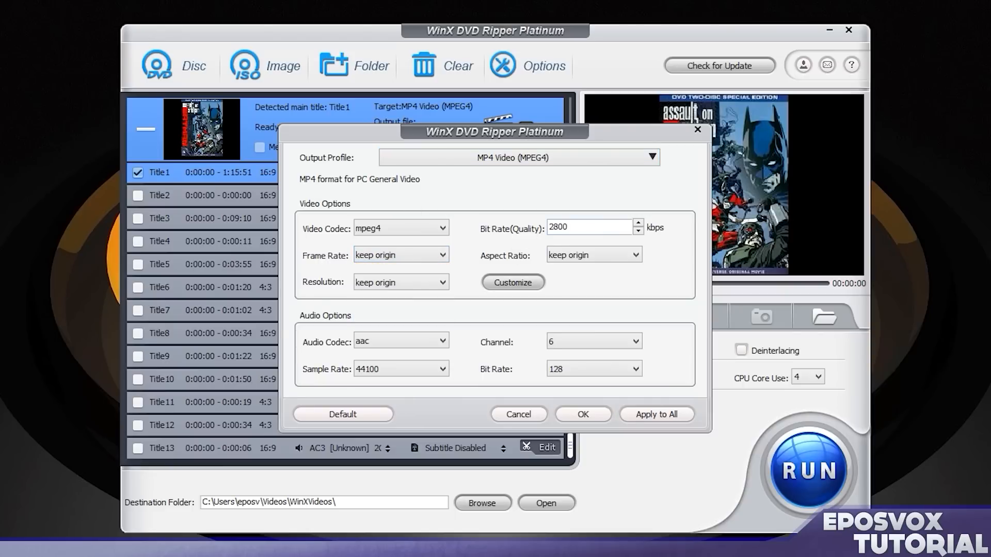
triple_click(585, 227)
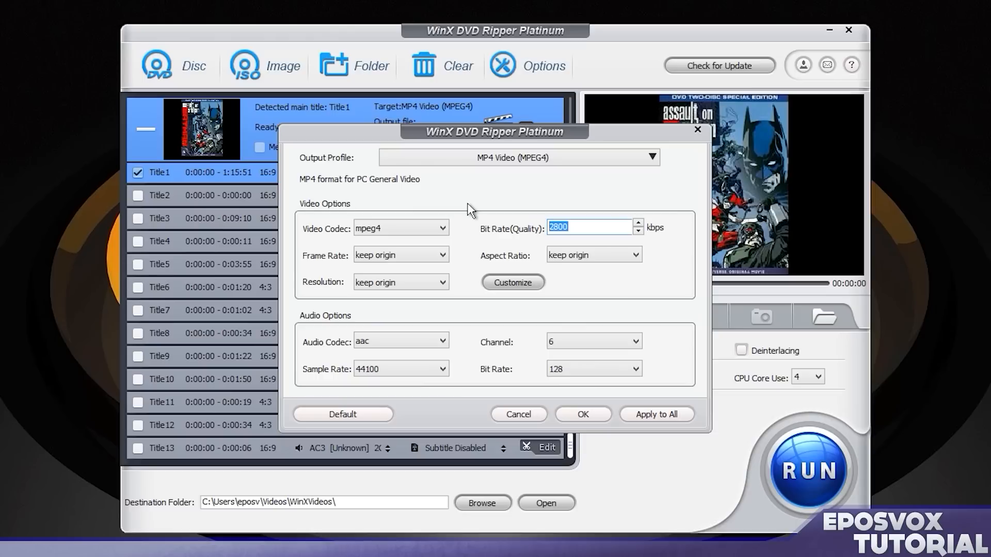
type("1")
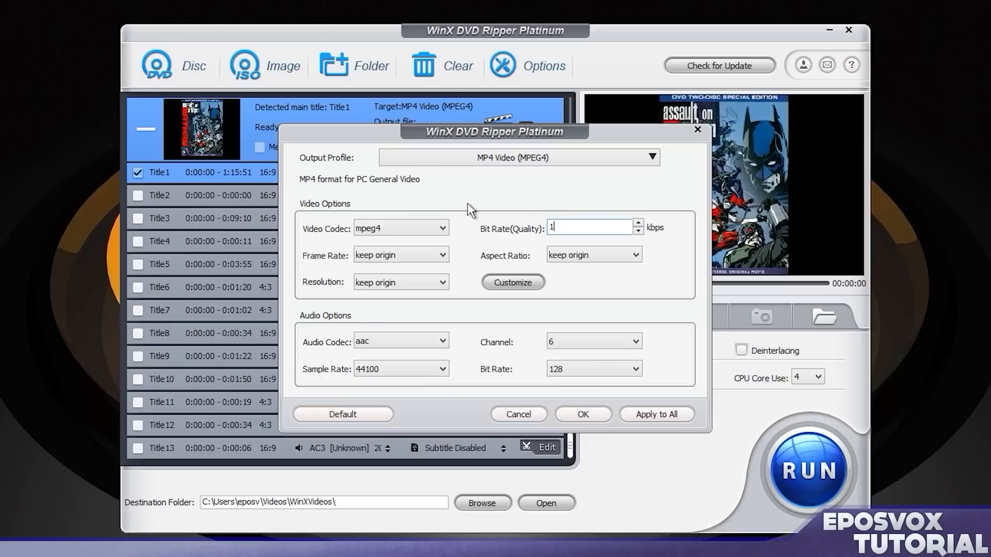
type("5000")
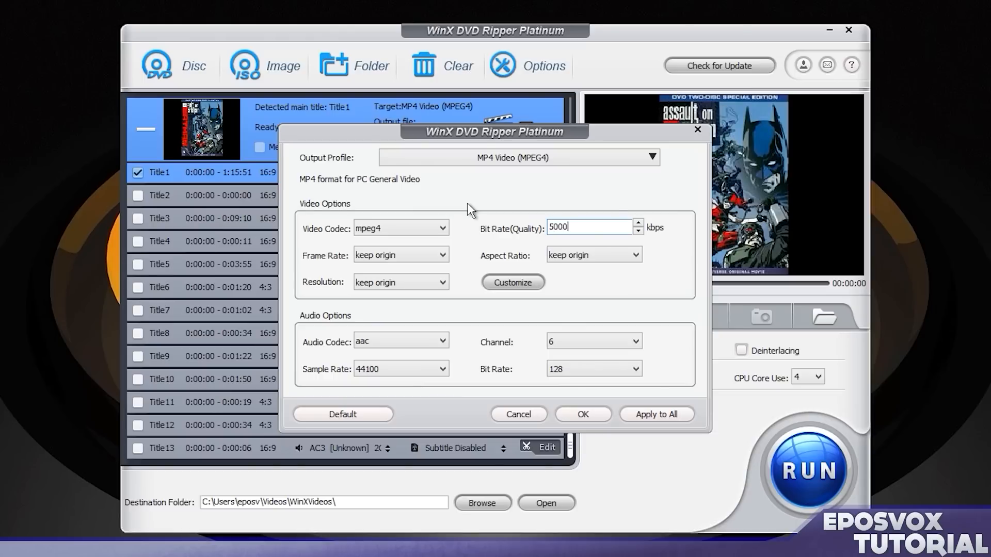
mouse_move(535, 335)
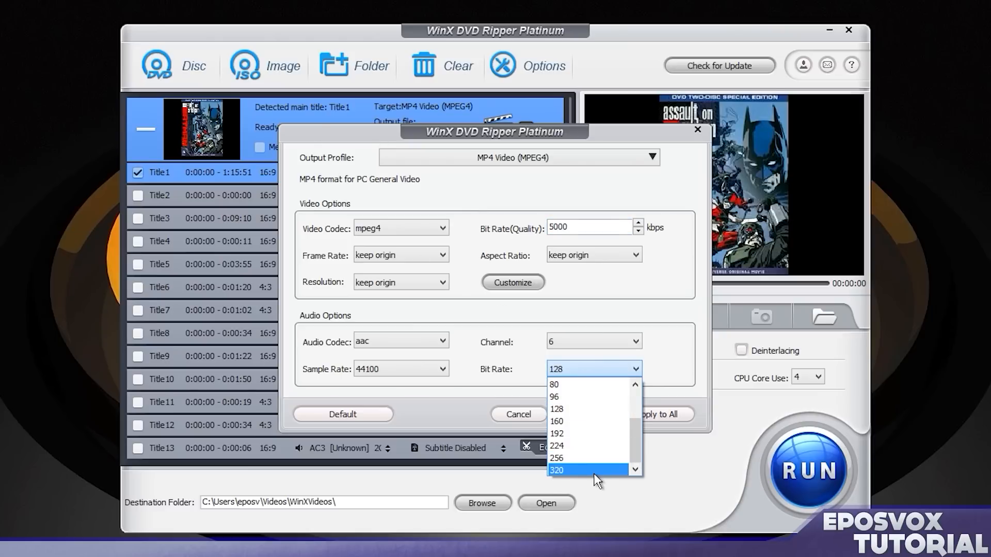
Set audio to aac, 6 channels, 320 kbps, and resolution to 1280x720.
left_click(557, 469)
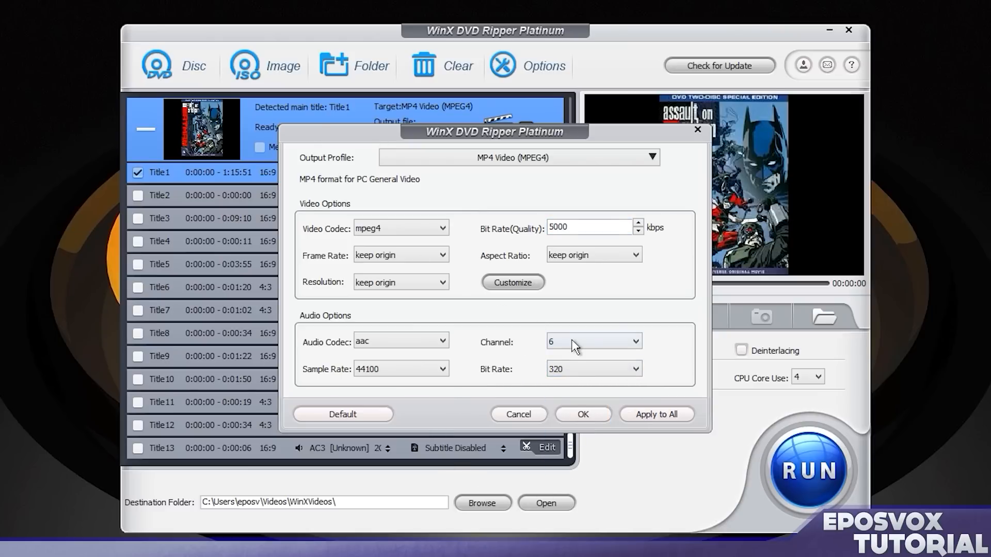
mouse_move(584, 352)
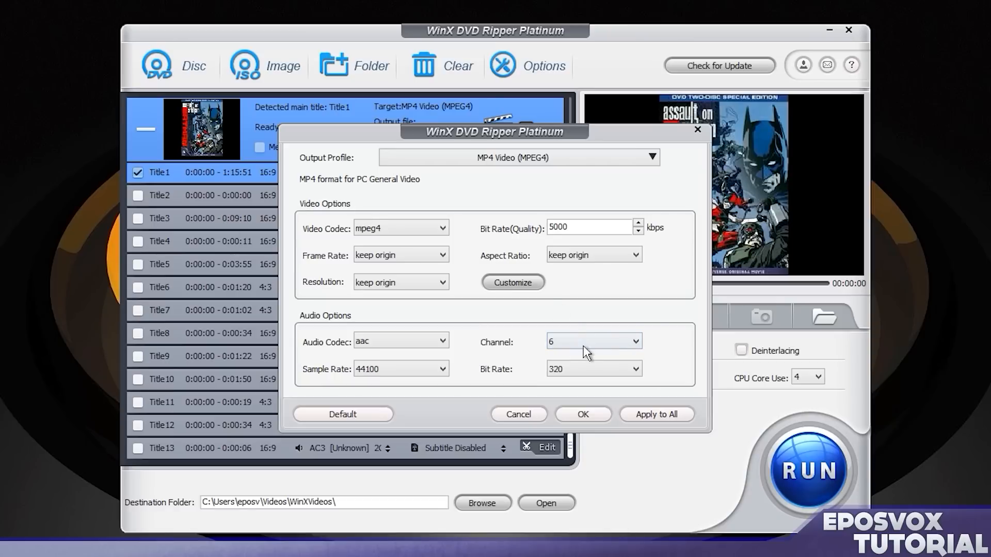
mouse_move(510, 353)
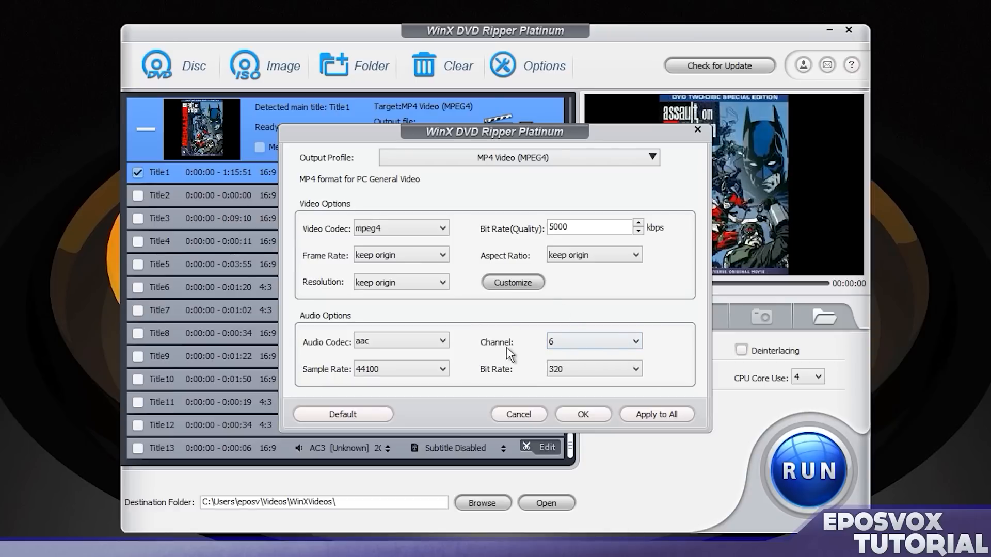
left_click(634, 341)
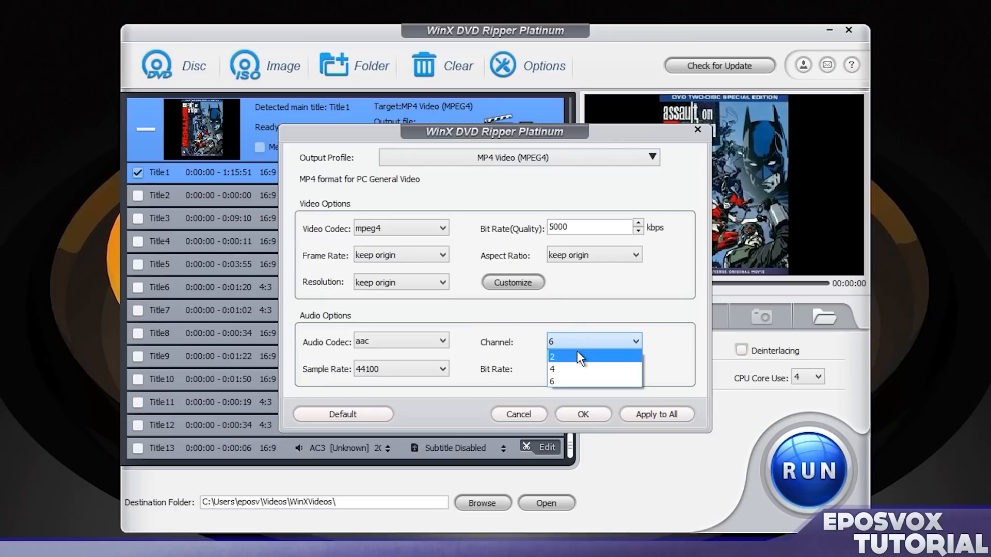
mouse_move(629, 344)
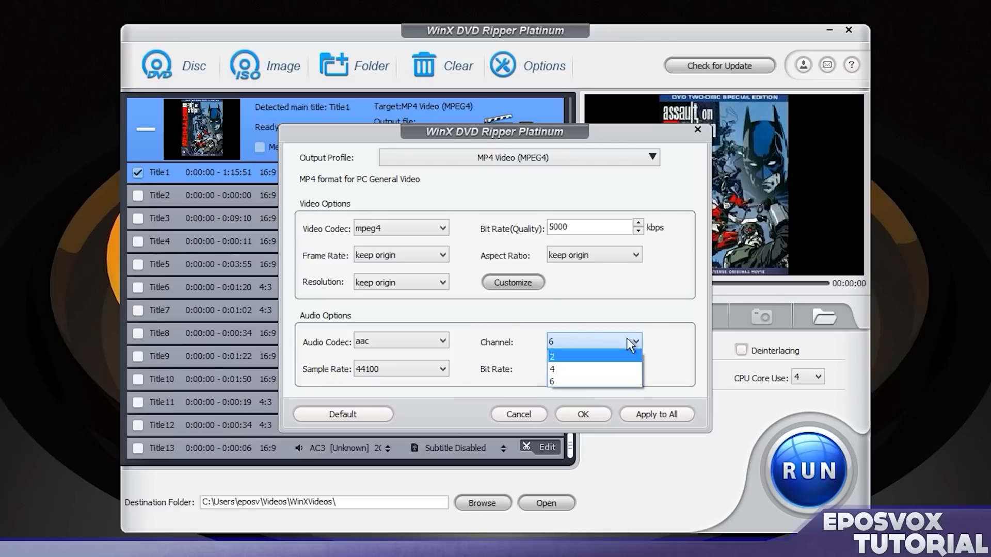
left_click(551, 381)
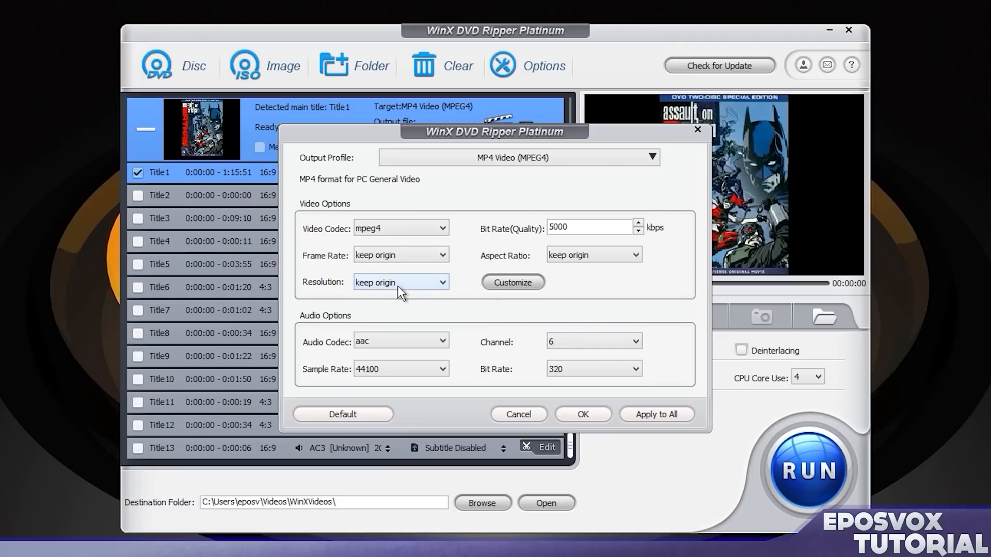
left_click(401, 281)
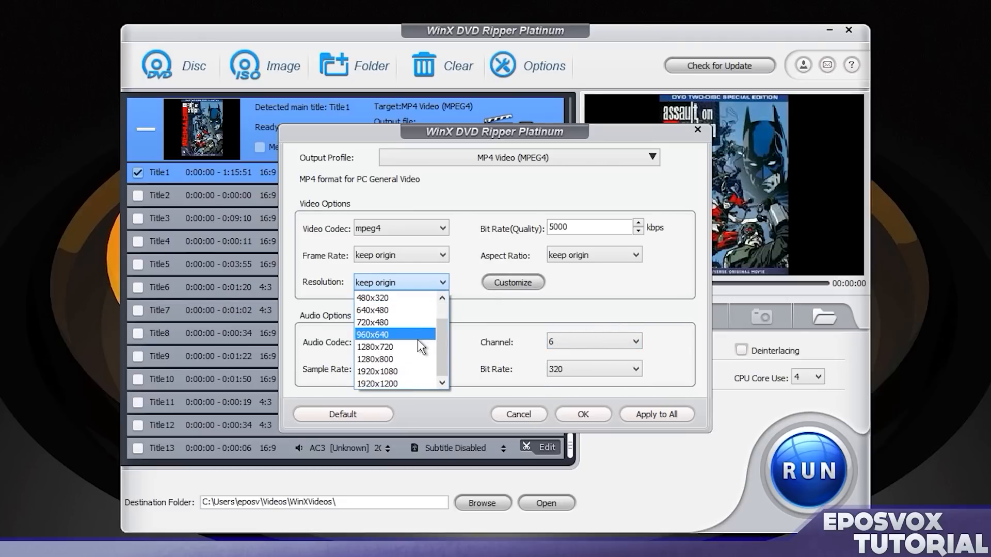
left_click(374, 347)
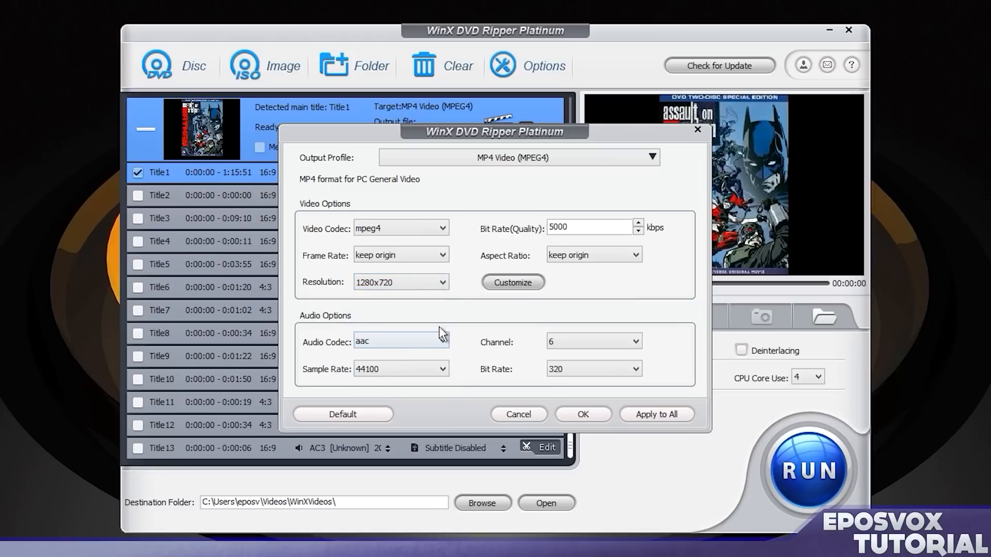
mouse_move(425, 390)
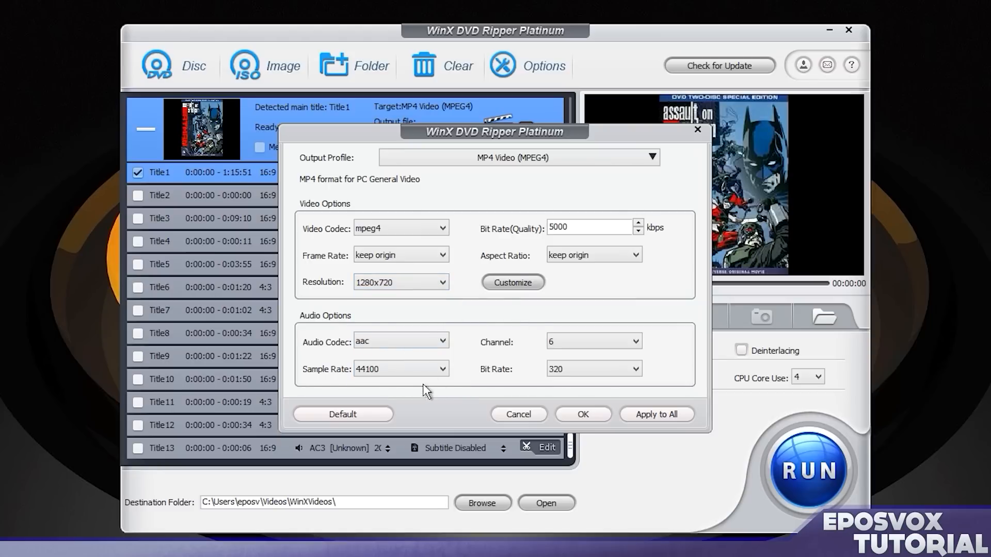
mouse_move(613, 404)
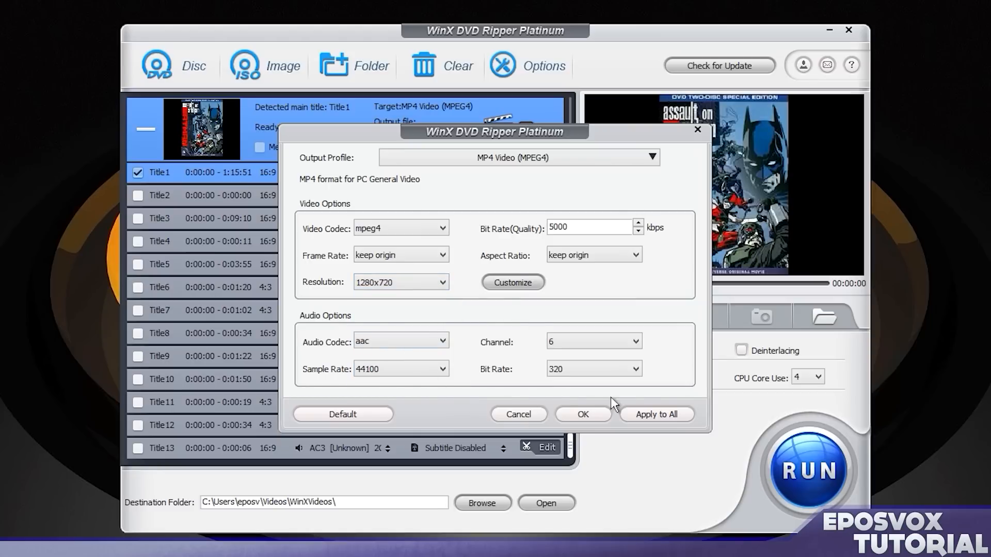
Confirm the custom MP4 settings and set the destination to Videos\DVD Rips.
left_click(581, 414)
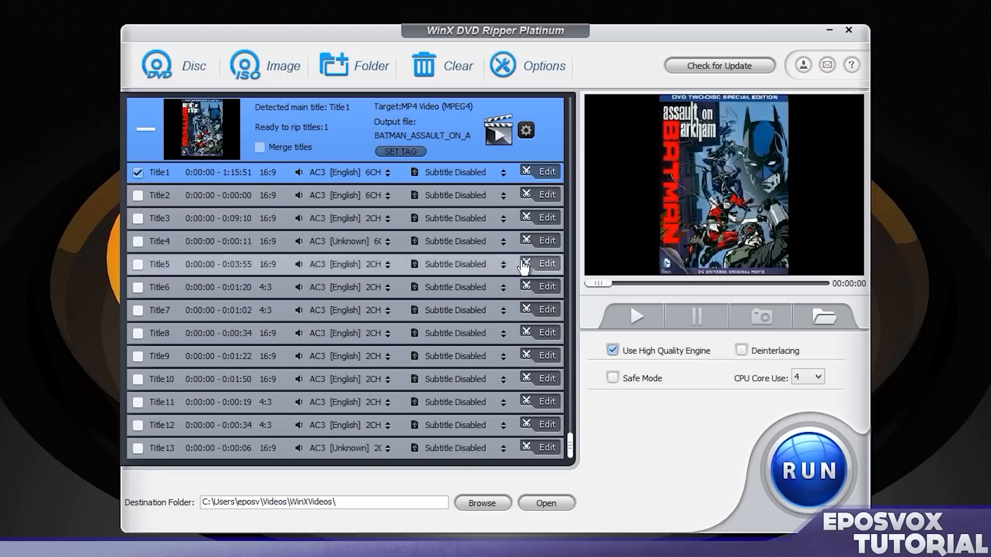
left_click(525, 130)
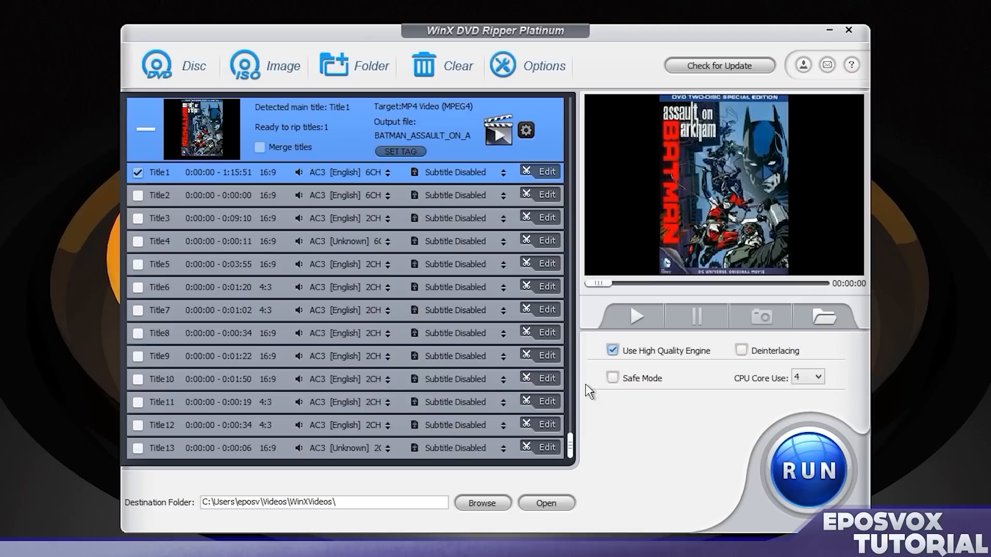
mouse_move(599, 301)
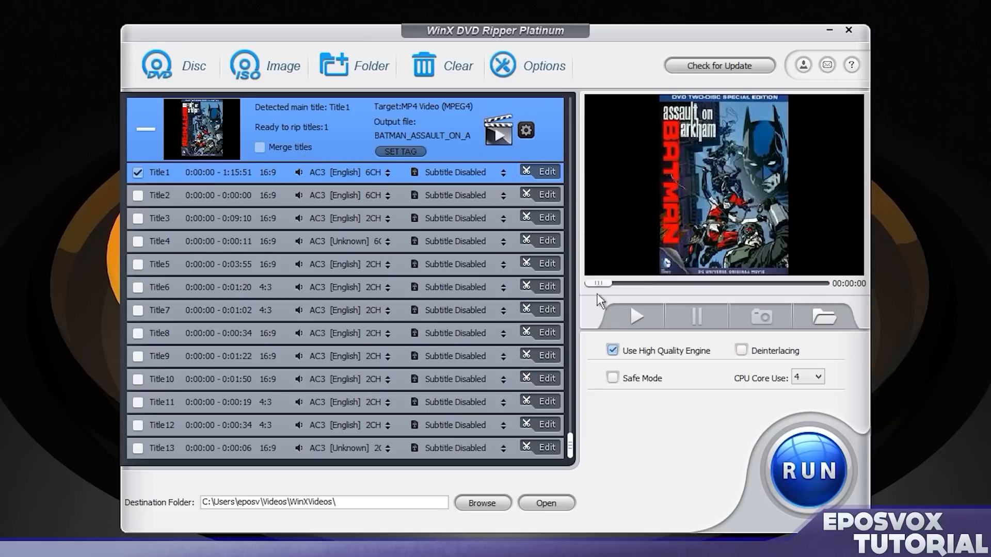
mouse_move(700, 411)
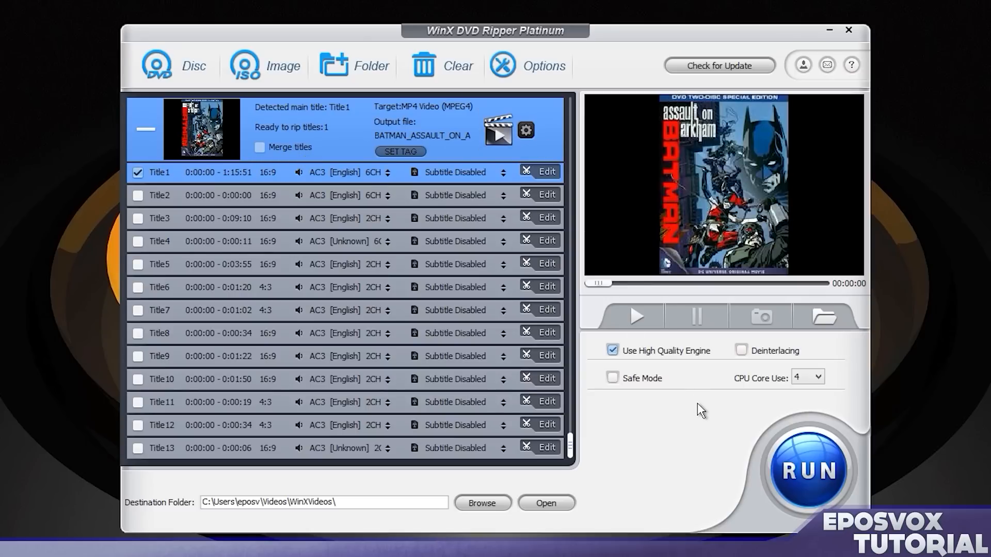
mouse_move(371, 474)
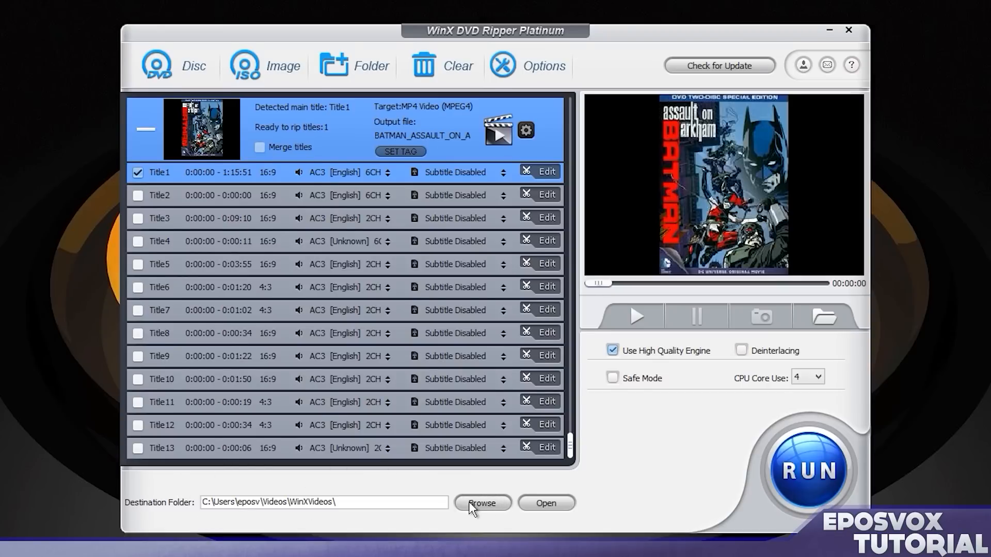
left_click(482, 503)
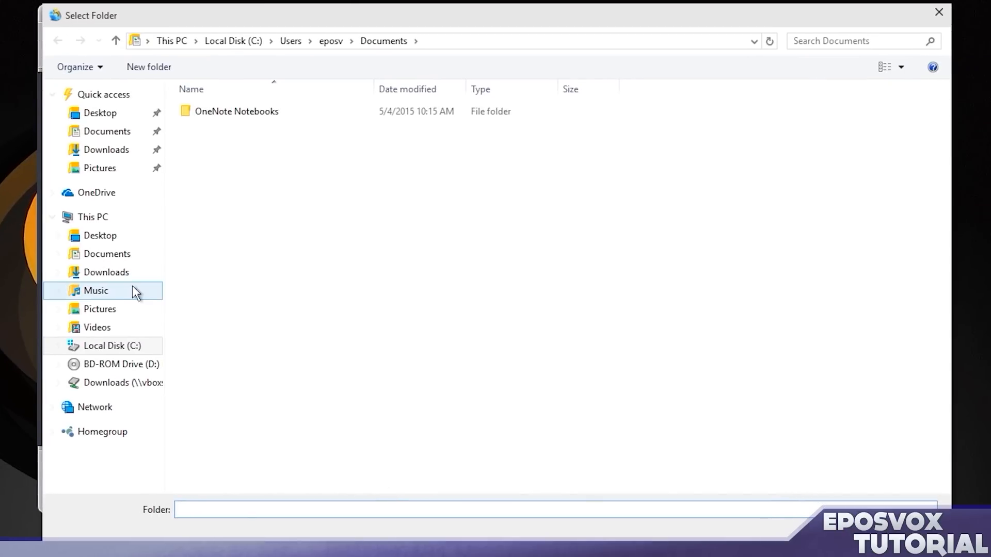
left_click(96, 327)
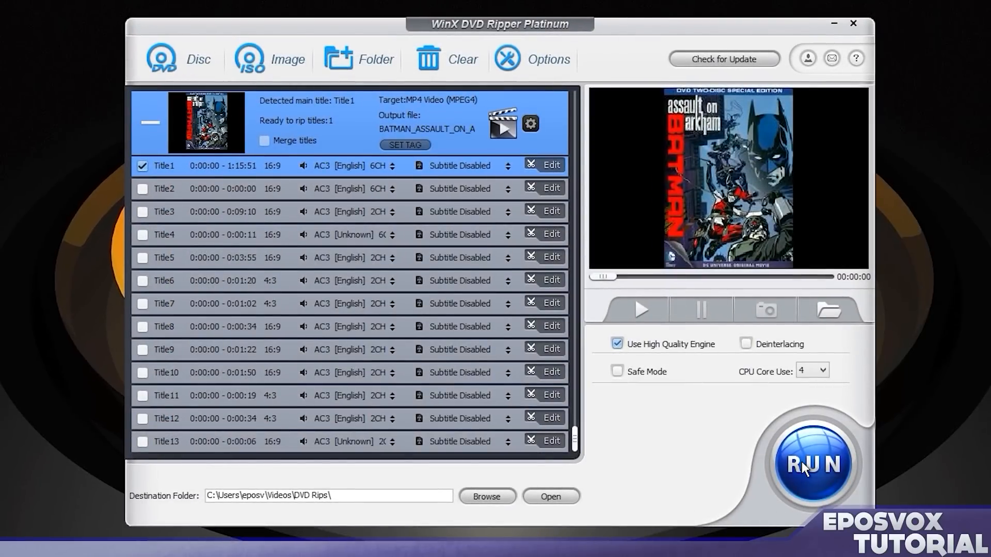
mouse_move(824, 371)
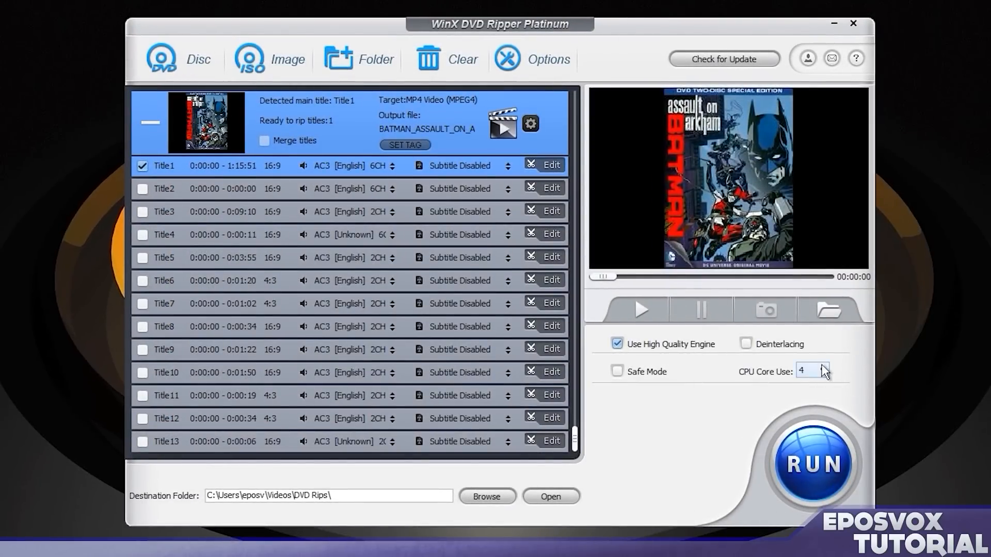
left_click(825, 370)
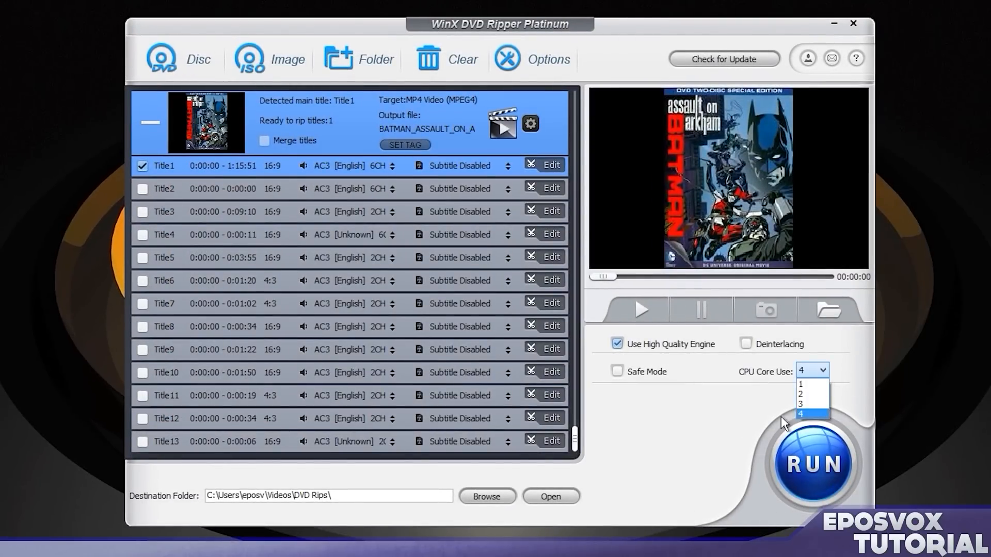
left_click(812, 414)
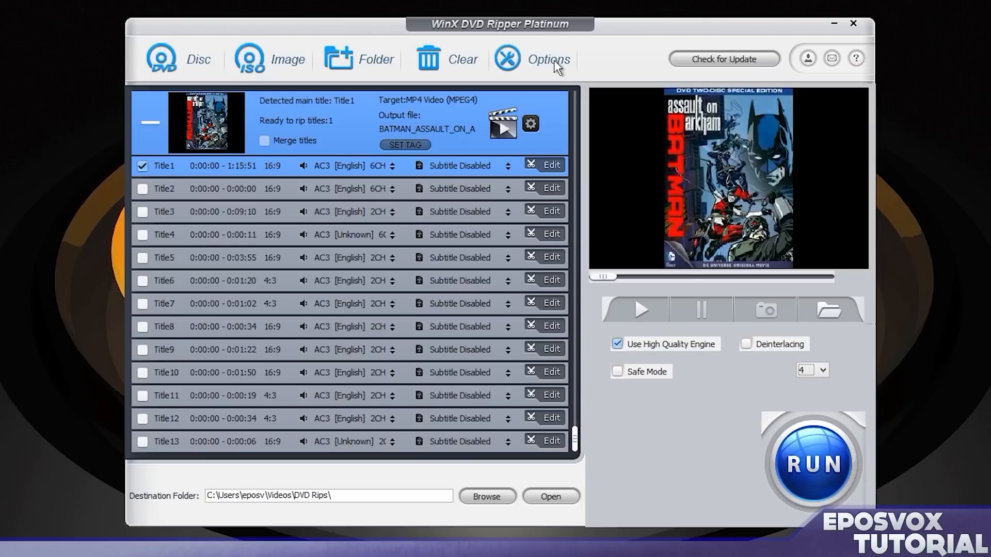
left_click(547, 59)
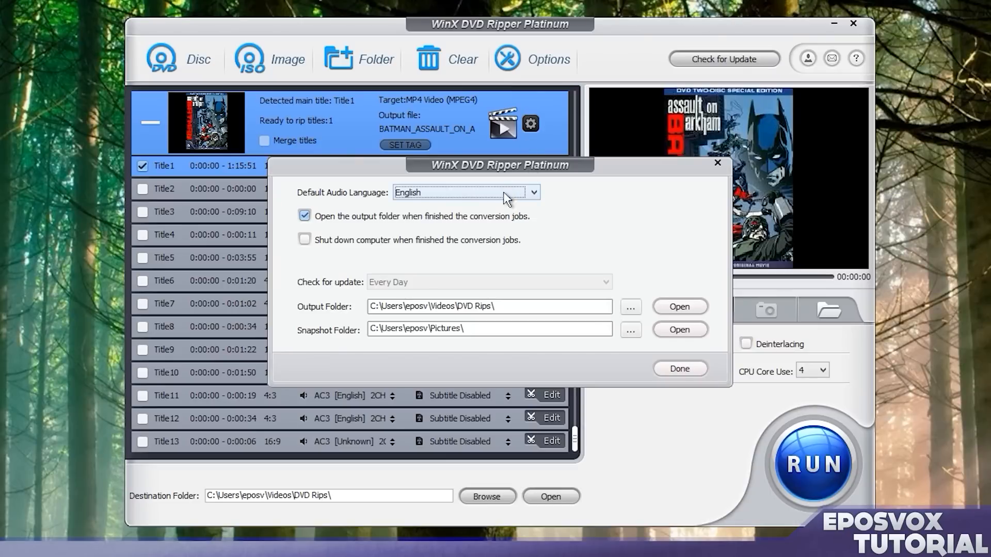
mouse_move(486, 216)
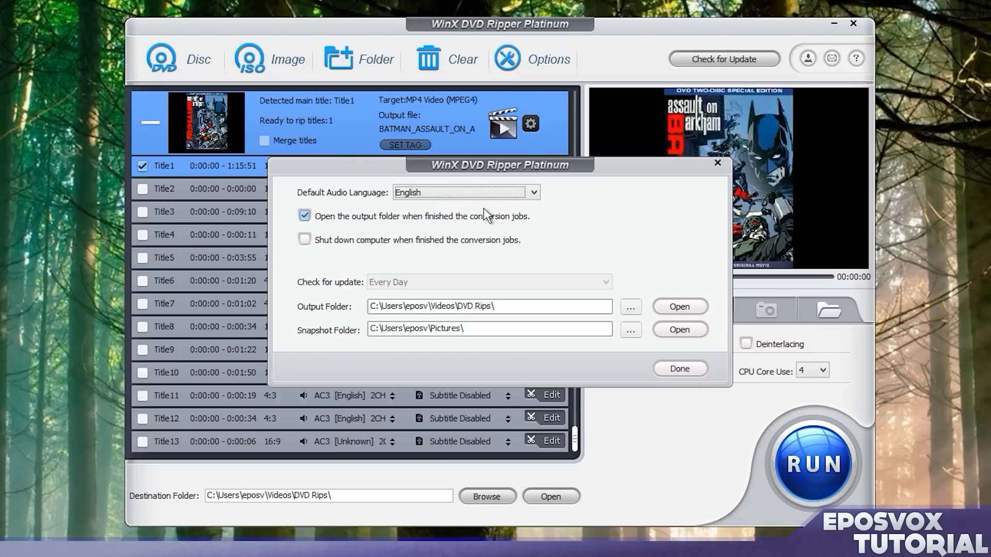
mouse_move(403, 251)
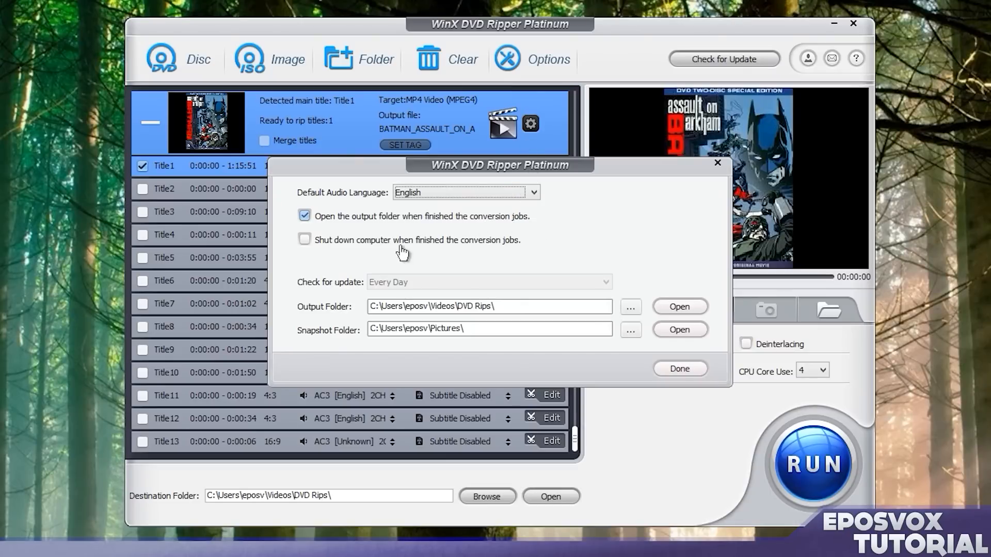
mouse_move(373, 250)
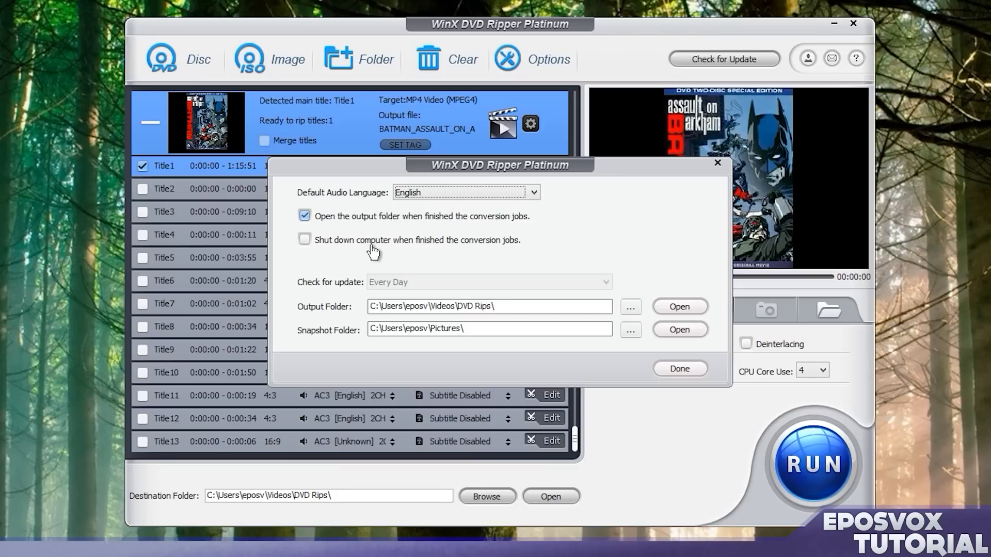
left_click(679, 369)
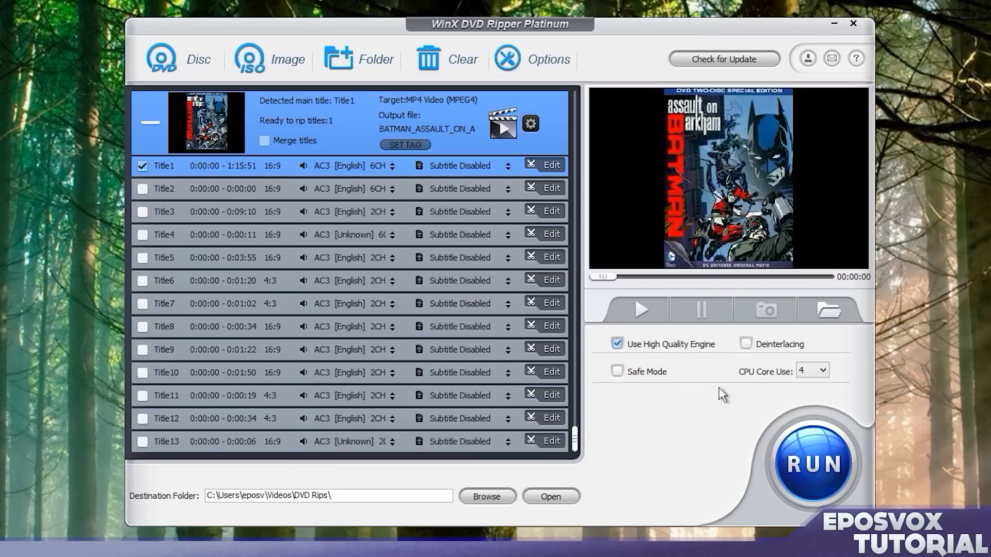
left_click(813, 464)
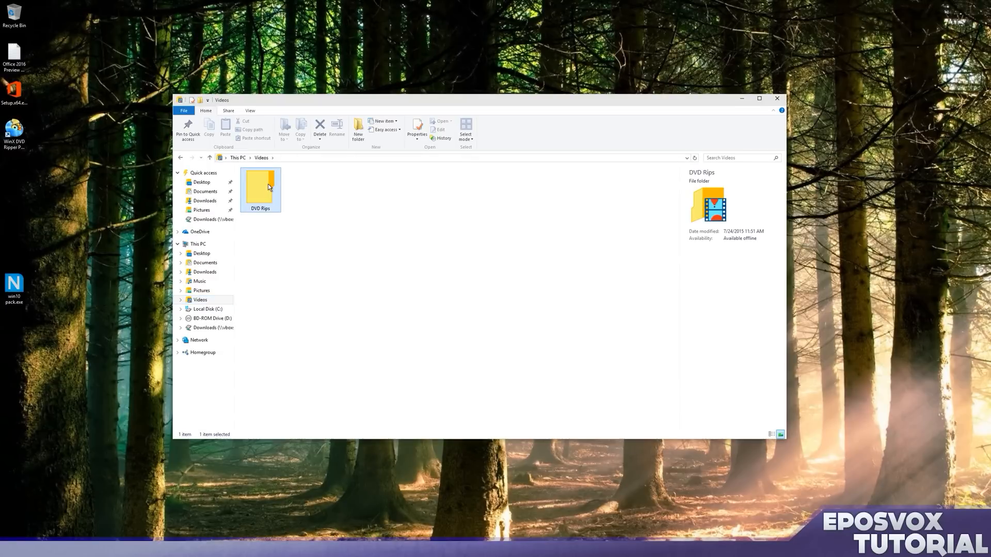
Open DVD Rips, view BATMAN_ASSAULT_ON_ARKHAM_Title1.mp4 details (1280x720, 1.47 GB), and play it.
double_click(259, 189)
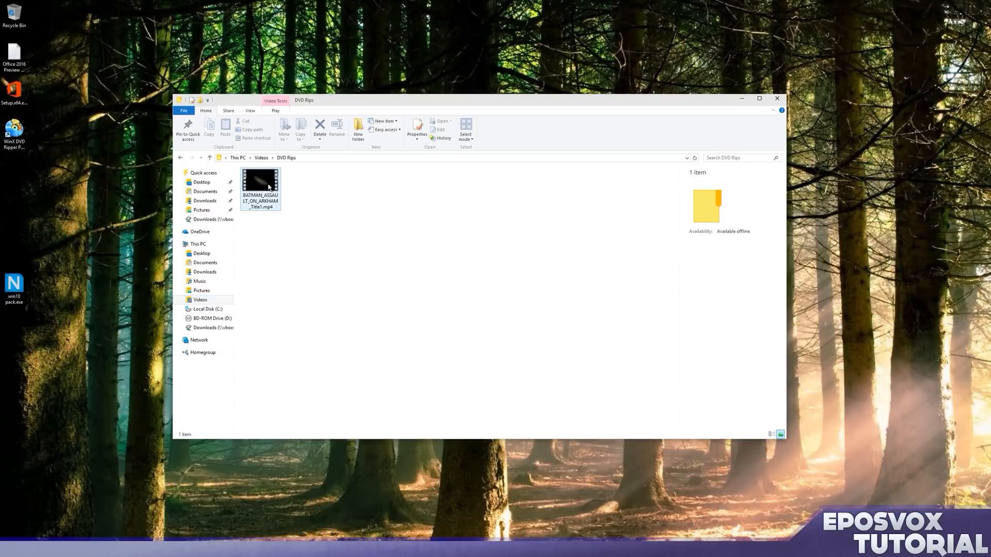
left_click(260, 181)
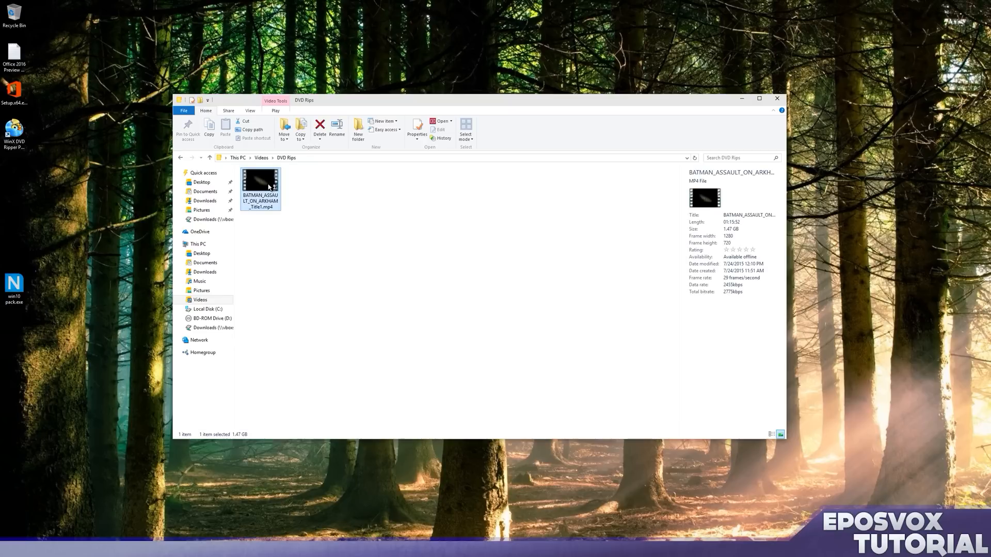
double_click(260, 180)
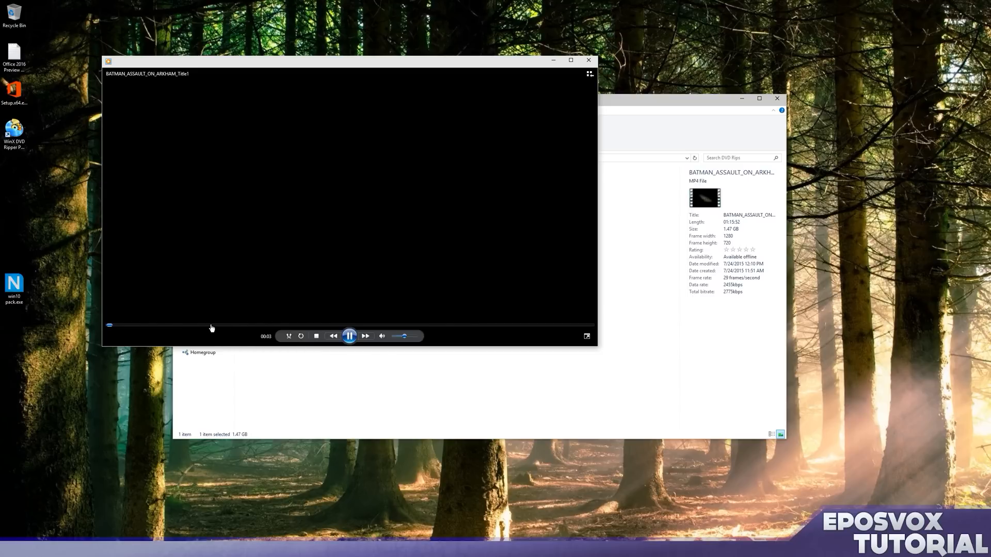
Skip ahead in the movie, close Windows Media Player, and rename the MP4 to start 'Batman -'.
left_click(212, 325)
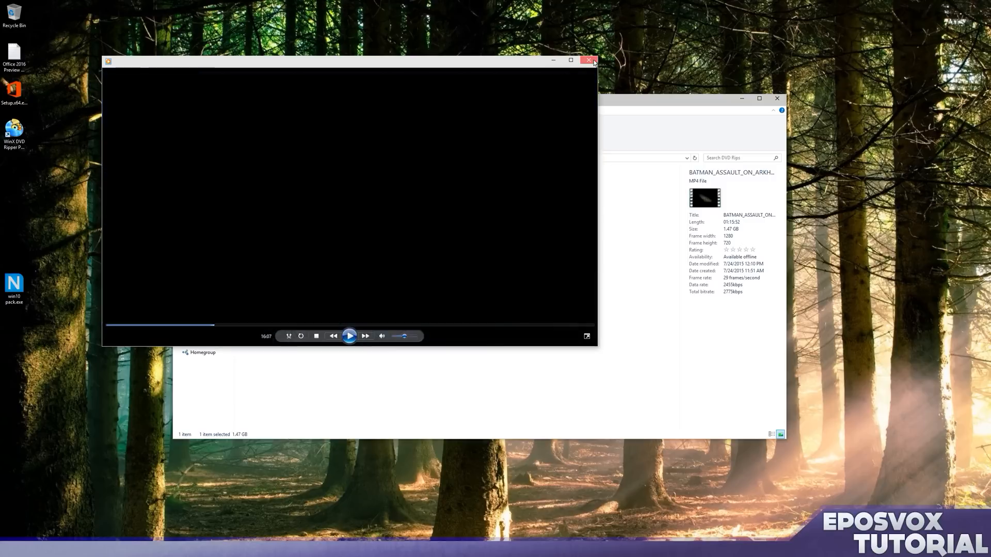
left_click(589, 60)
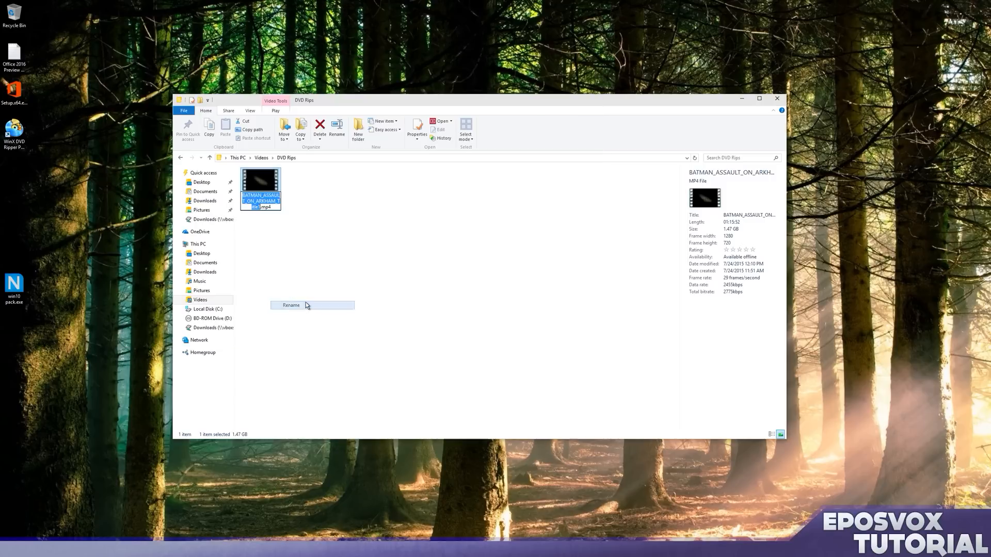
type("Batman - .mp4")
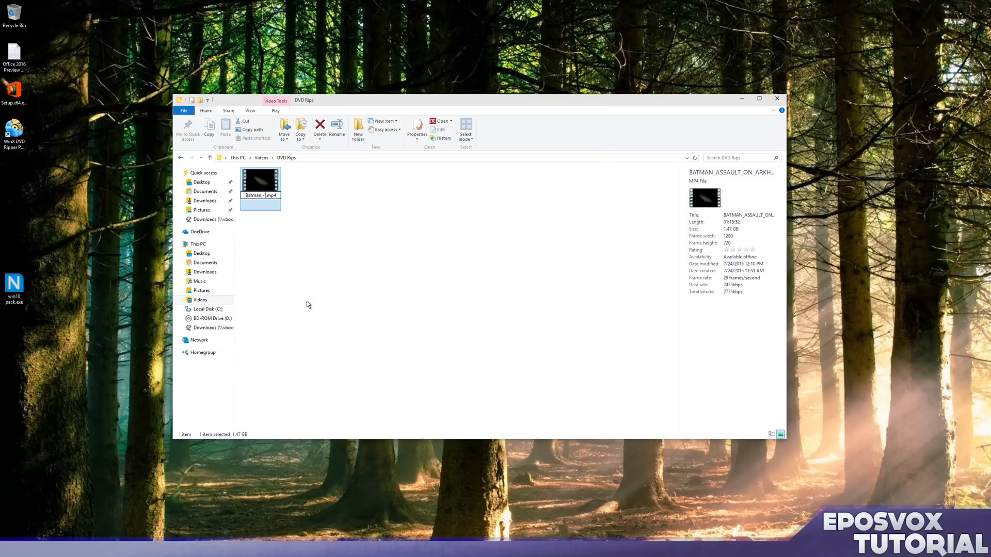